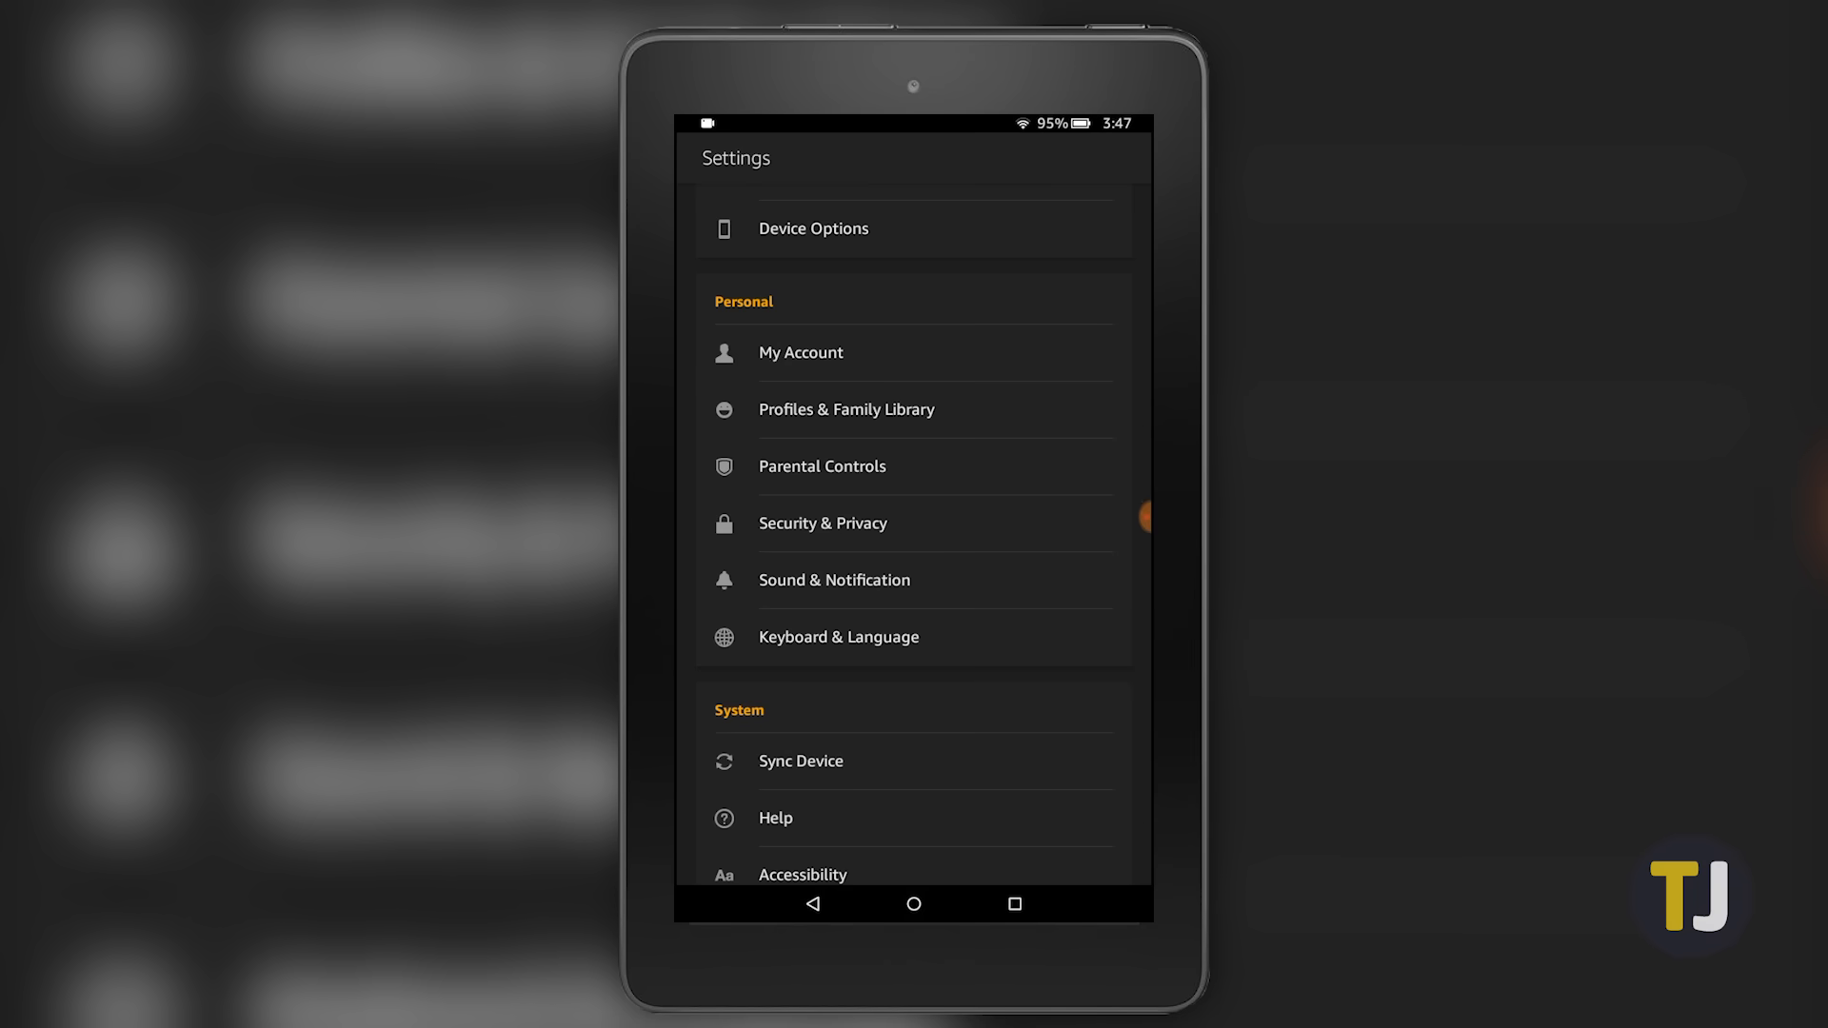
Check System Updates under Device Options to confirm Fire OS 5.6.2.0 is installed.
{"action": "scroll", "scroll_direction": "down", "scroll_amount": 3}
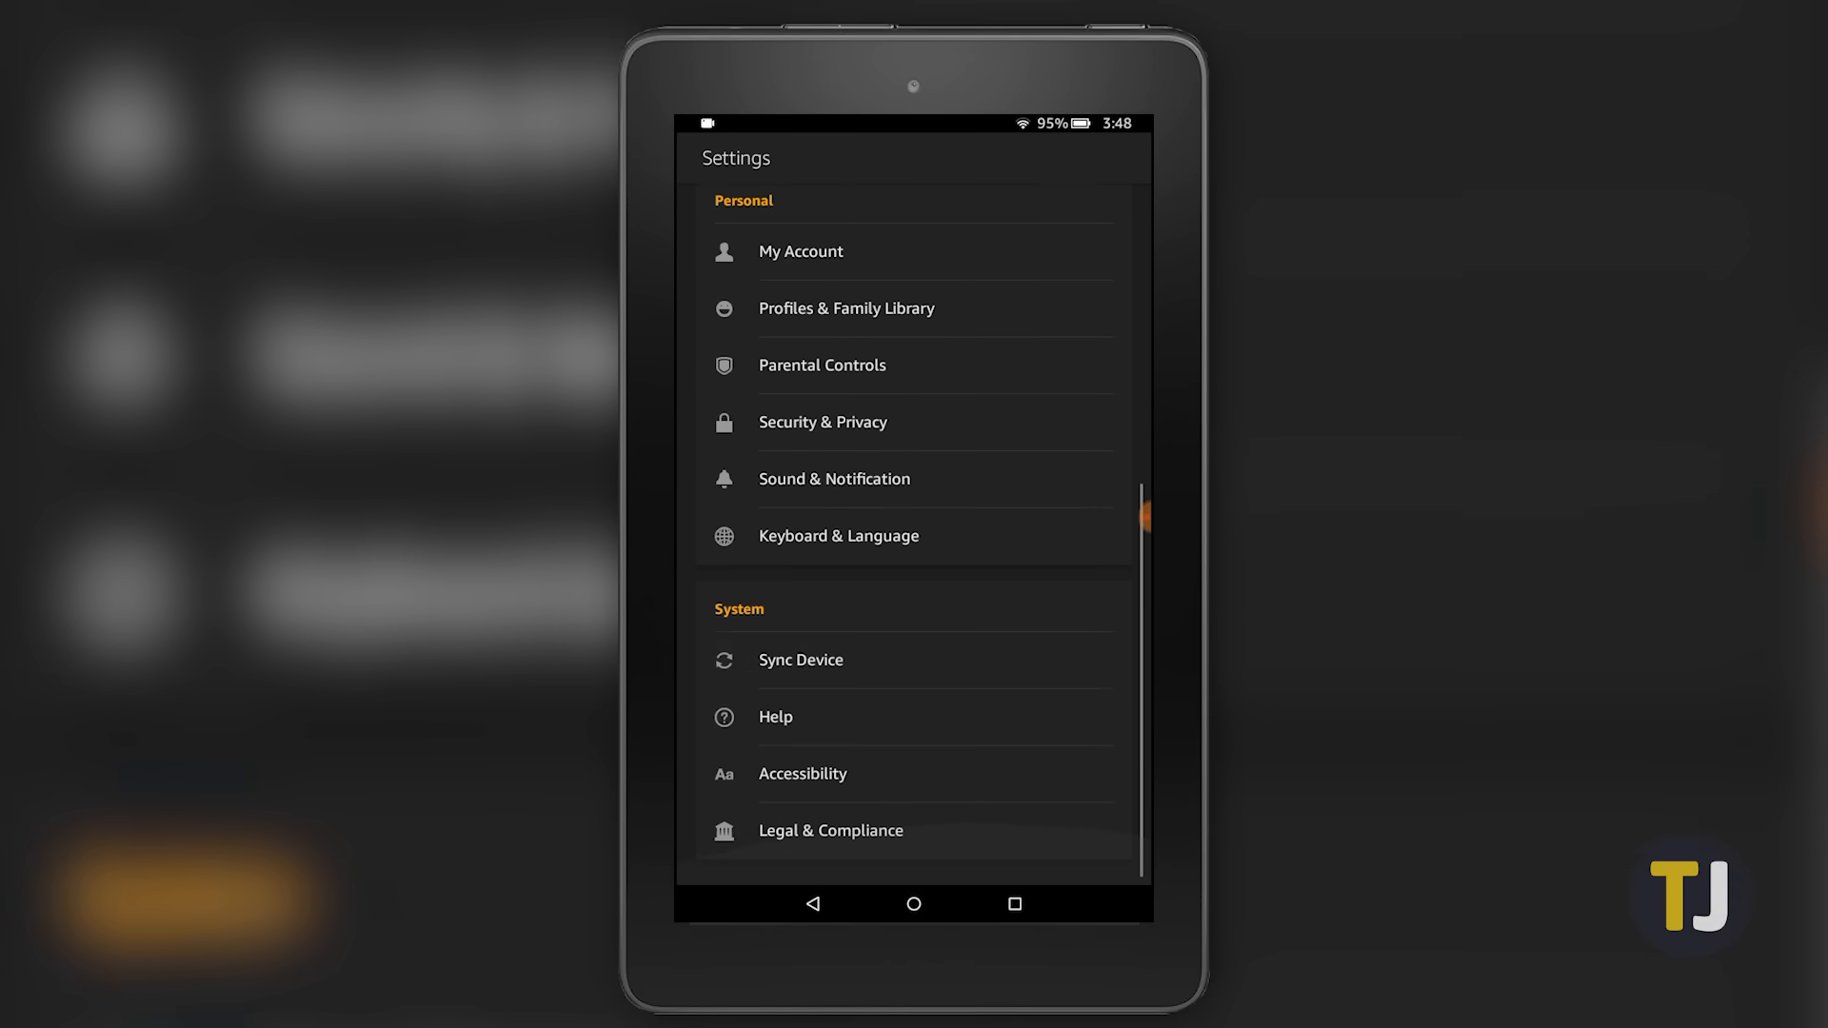
{"action": "scroll", "scroll_direction": "down", "scroll_amount": 3}
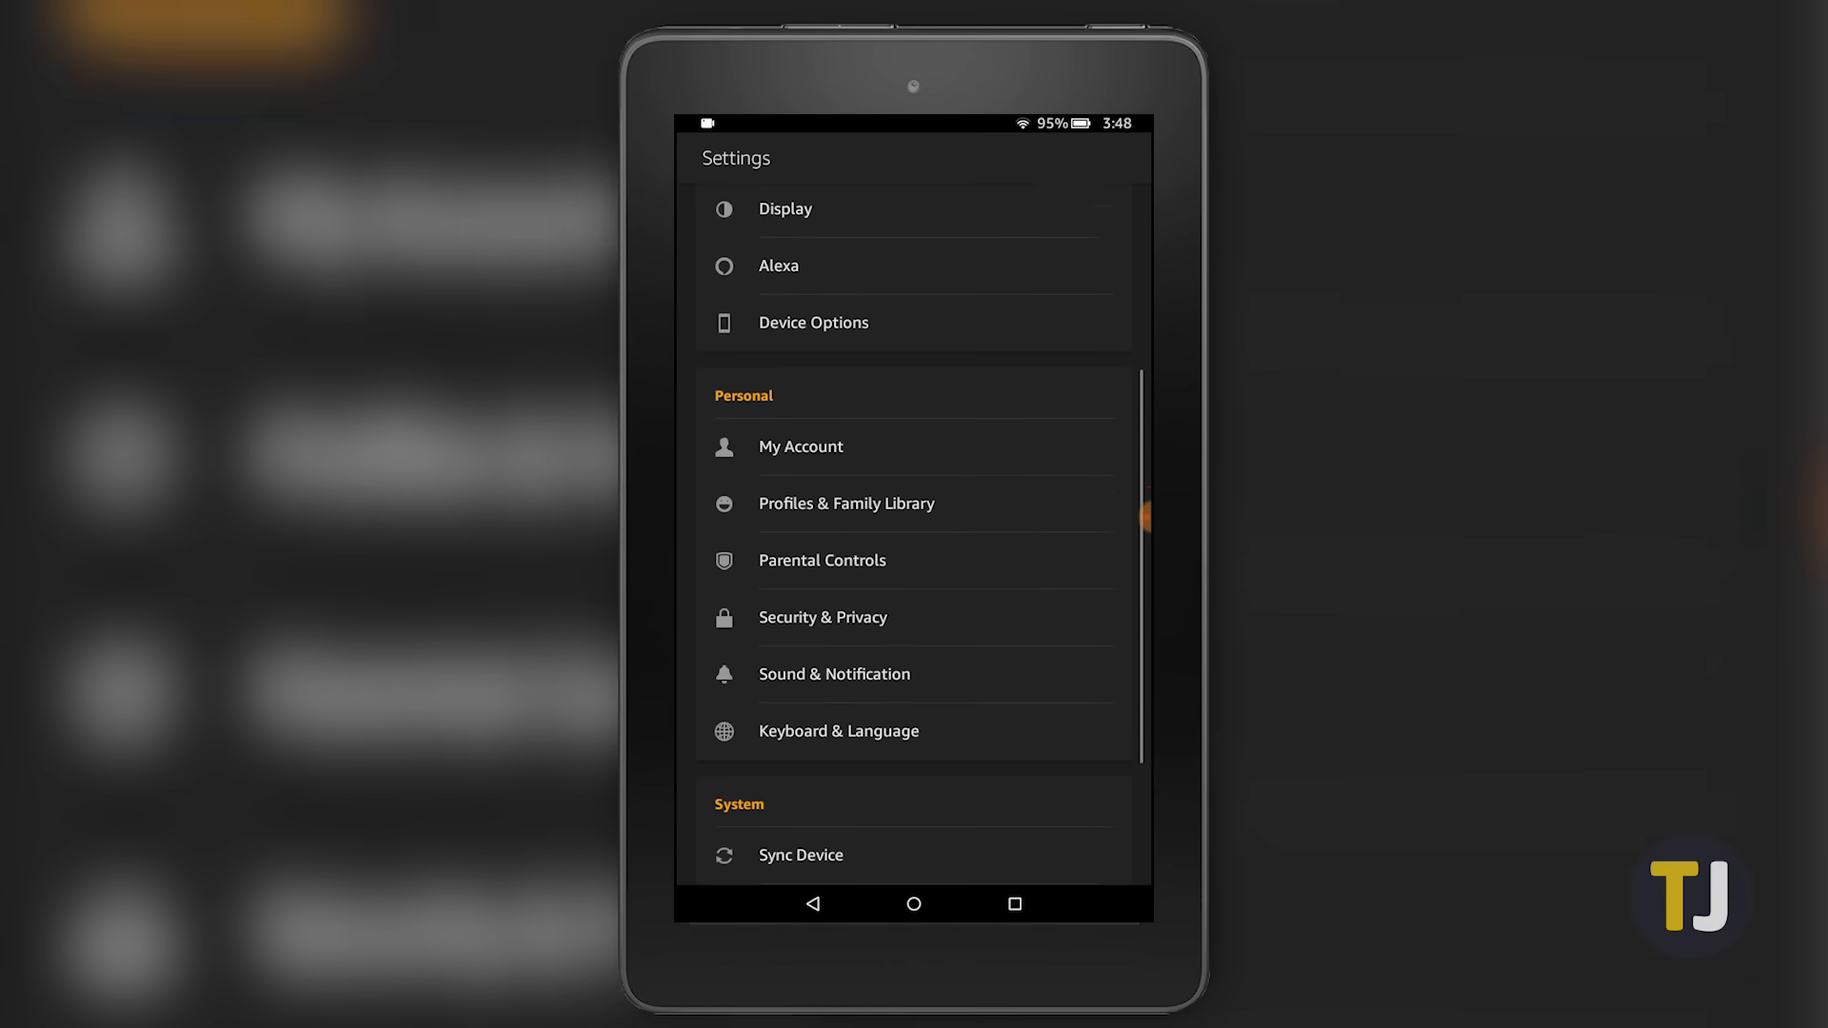
{"action": "left_click", "coordinate": [812, 323]}
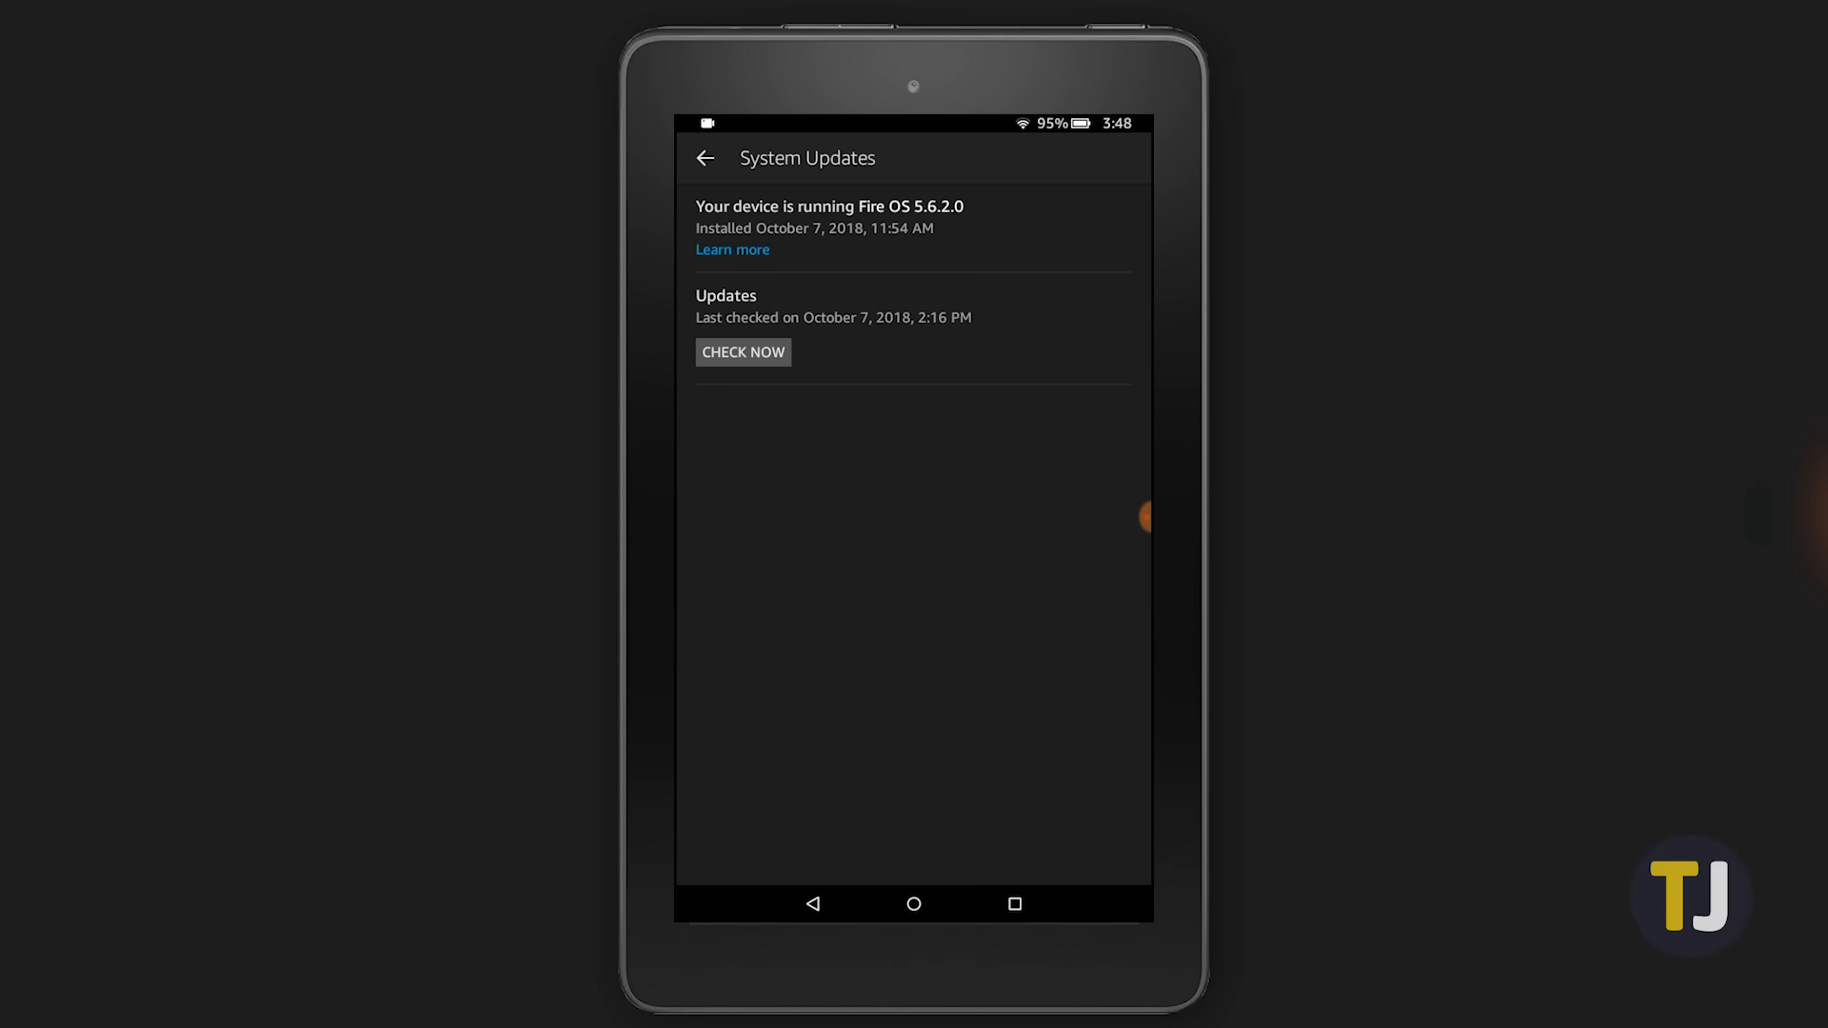
{"action": "left_click", "coordinate": [742, 352]}
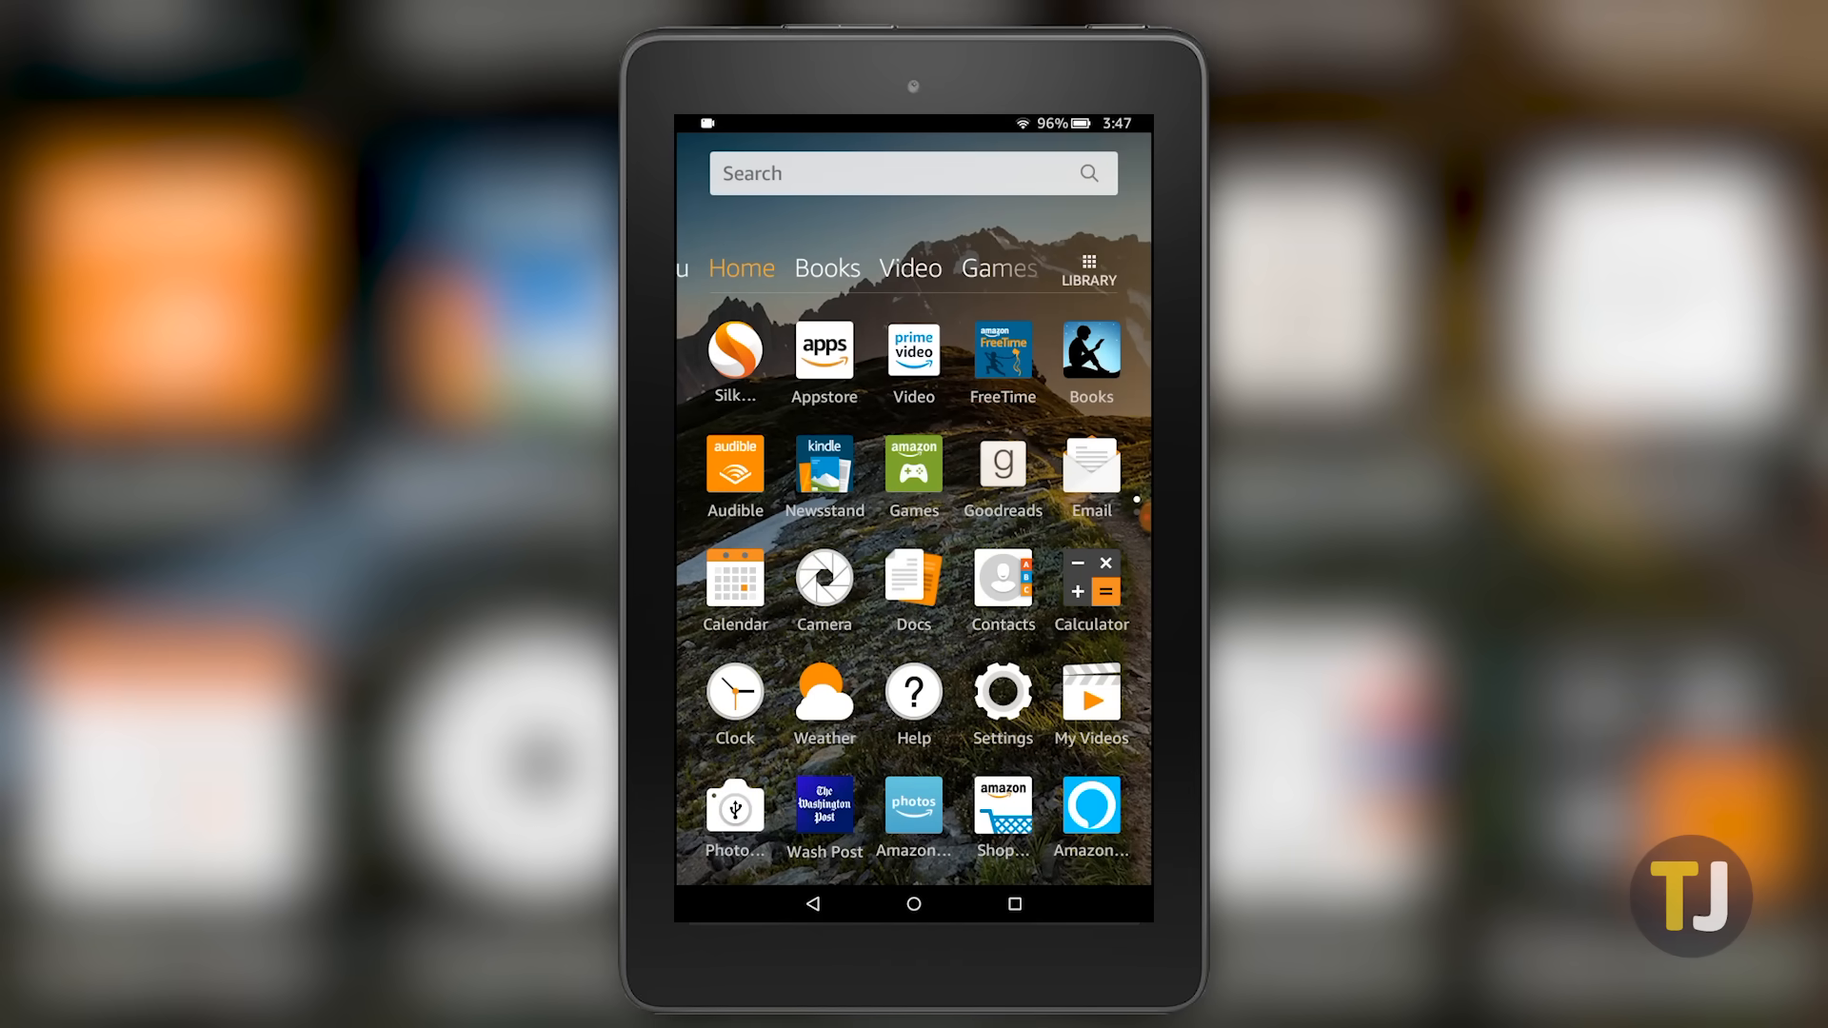
Turn on Apps from Unknown Sources in Security & Privacy settings.
{"action": "left_click_drag", "start_coordinate": [914, 129], "coordinate": [913, 466]}
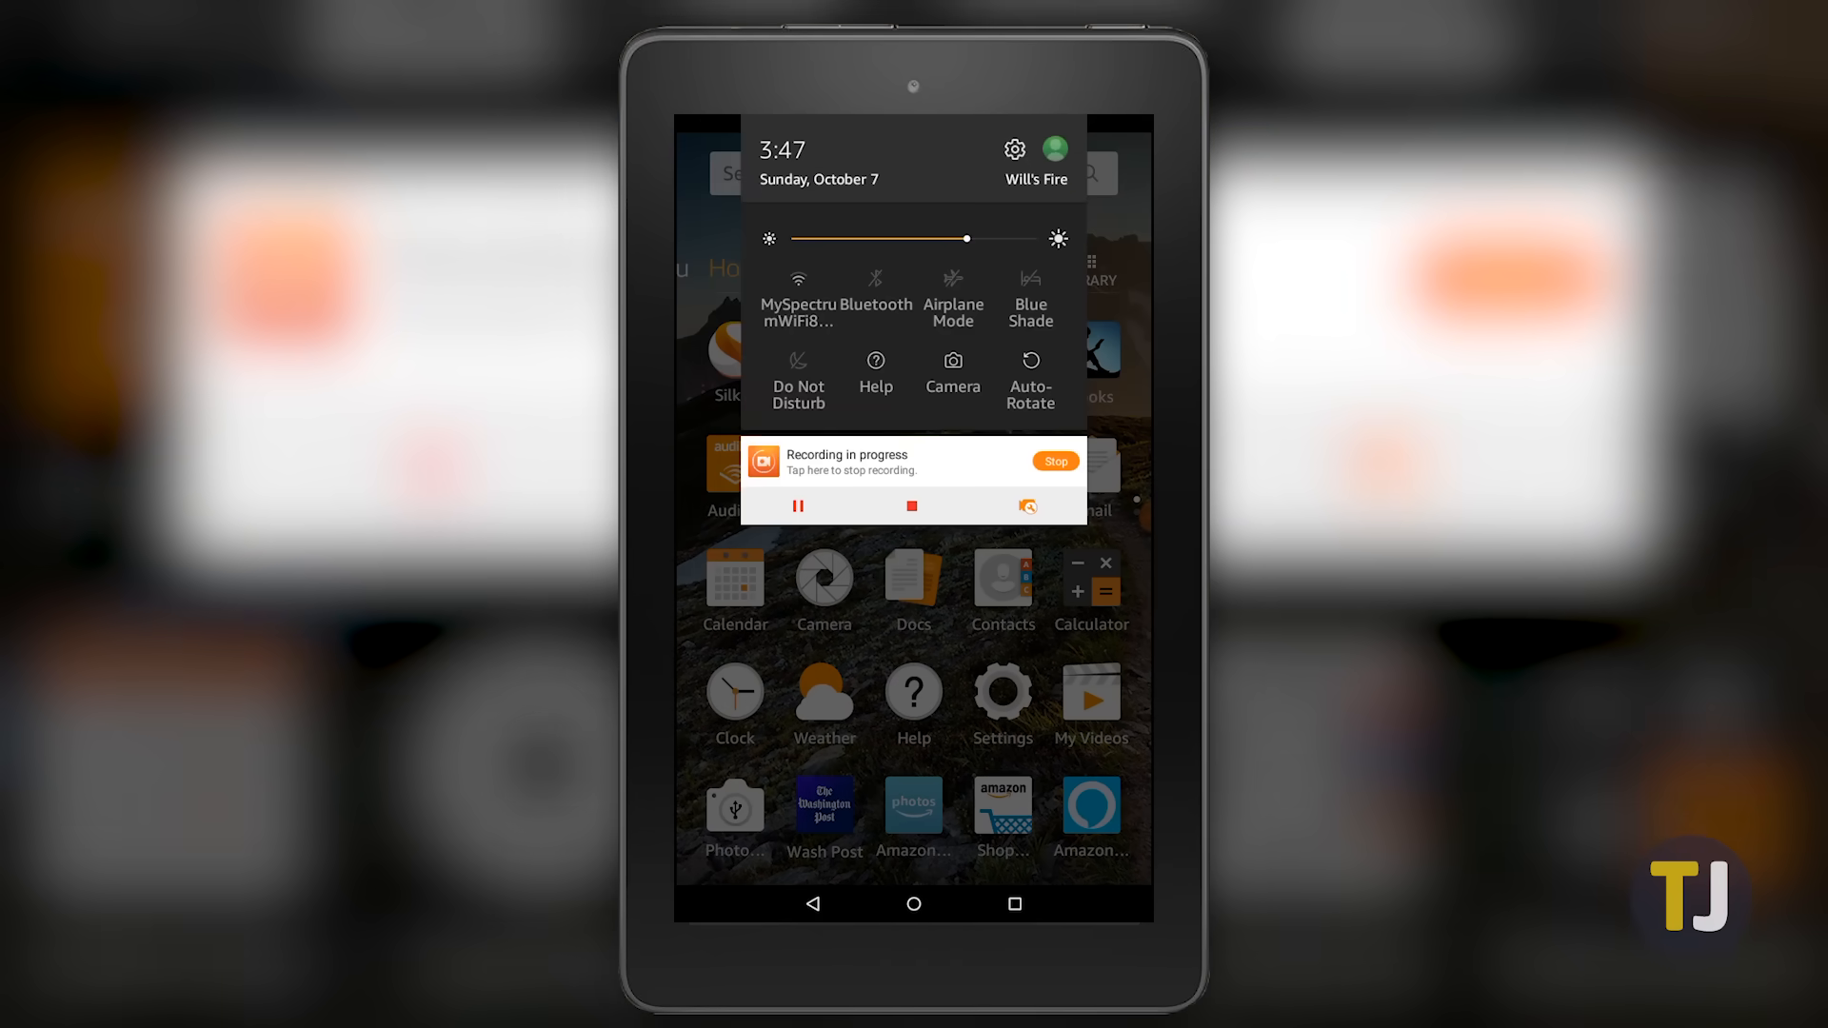
{"action": "left_click", "coordinate": [1013, 149]}
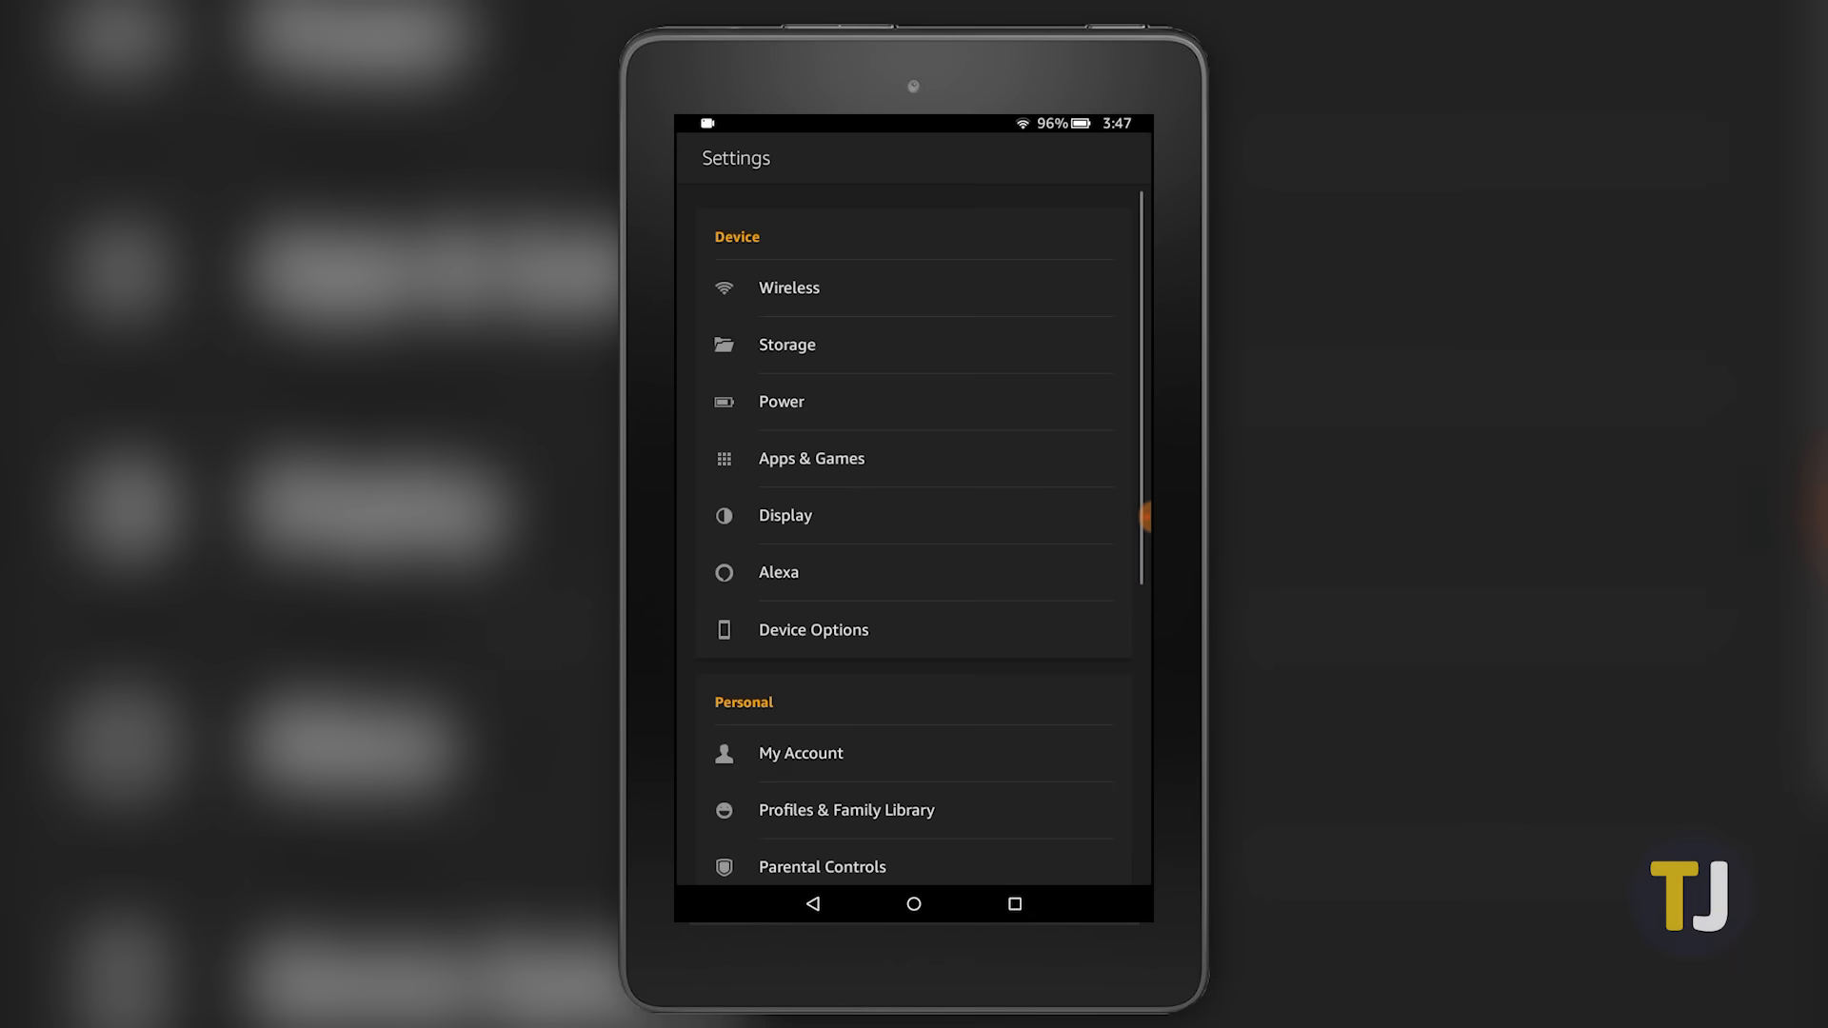
{"action": "scroll", "scroll_direction": "down", "scroll_amount": 3}
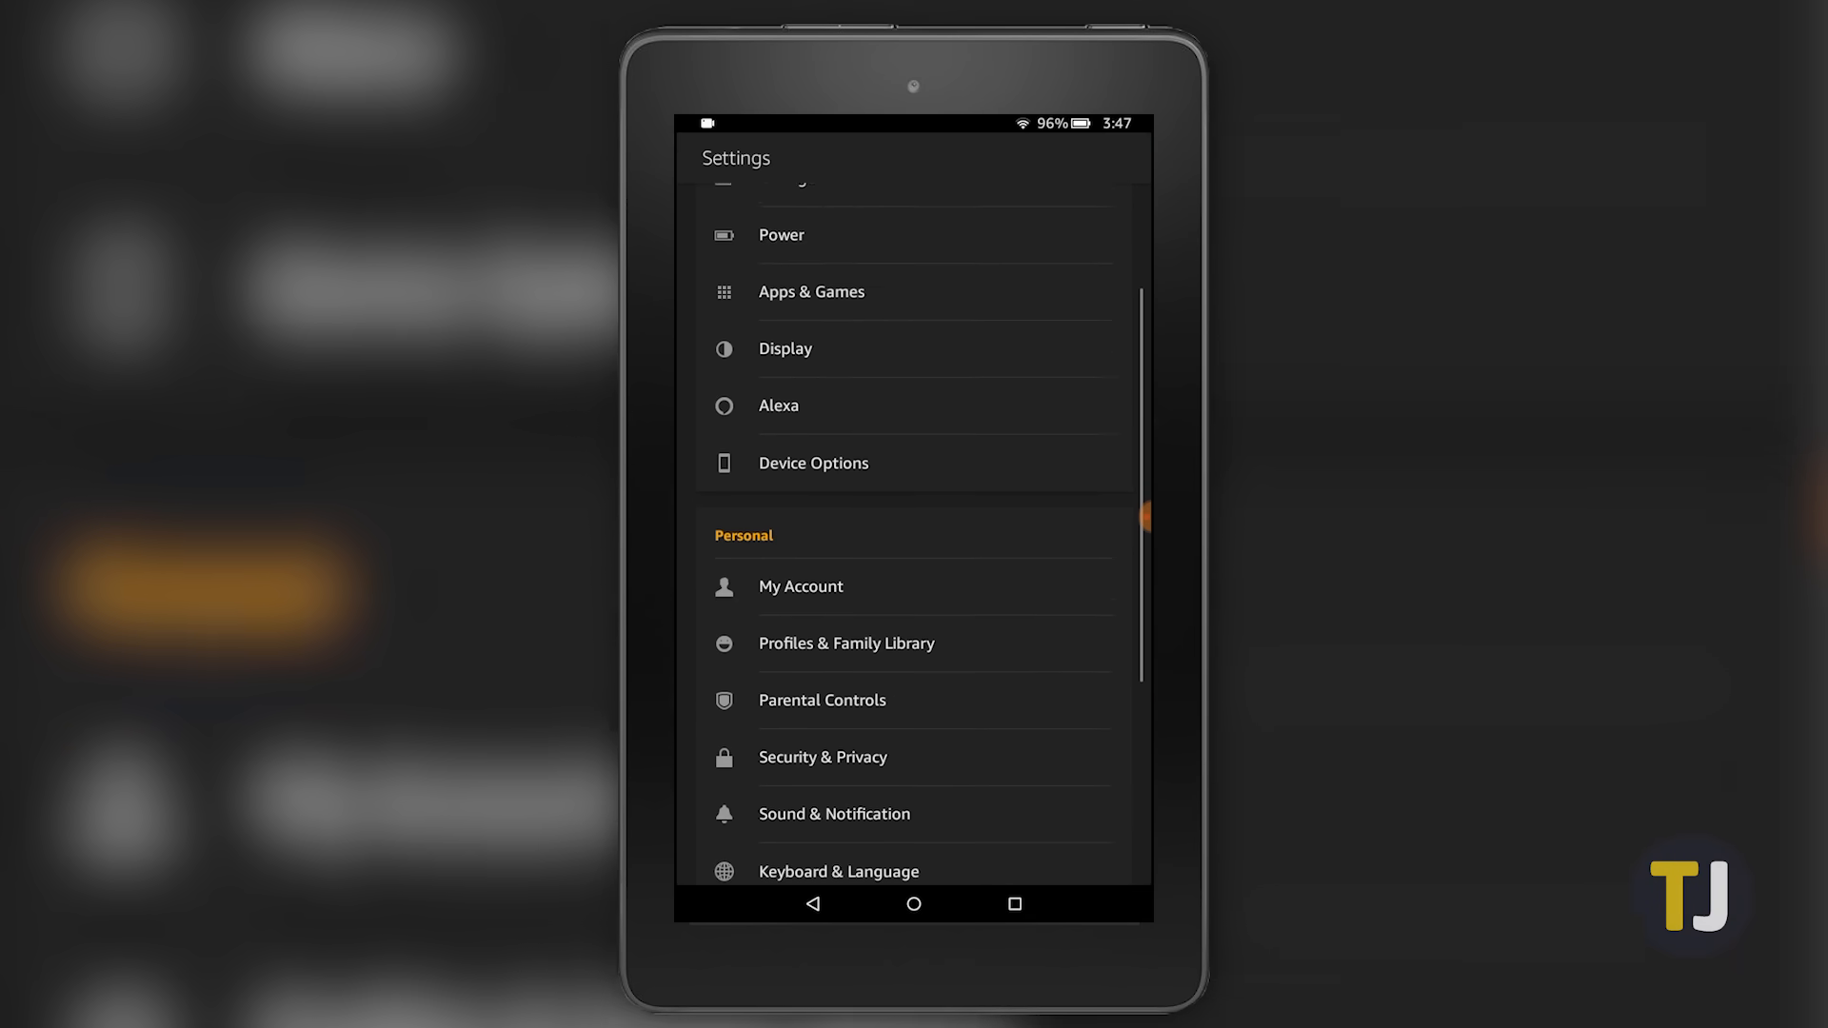
{"action": "scroll", "scroll_direction": "down", "scroll_amount": 3}
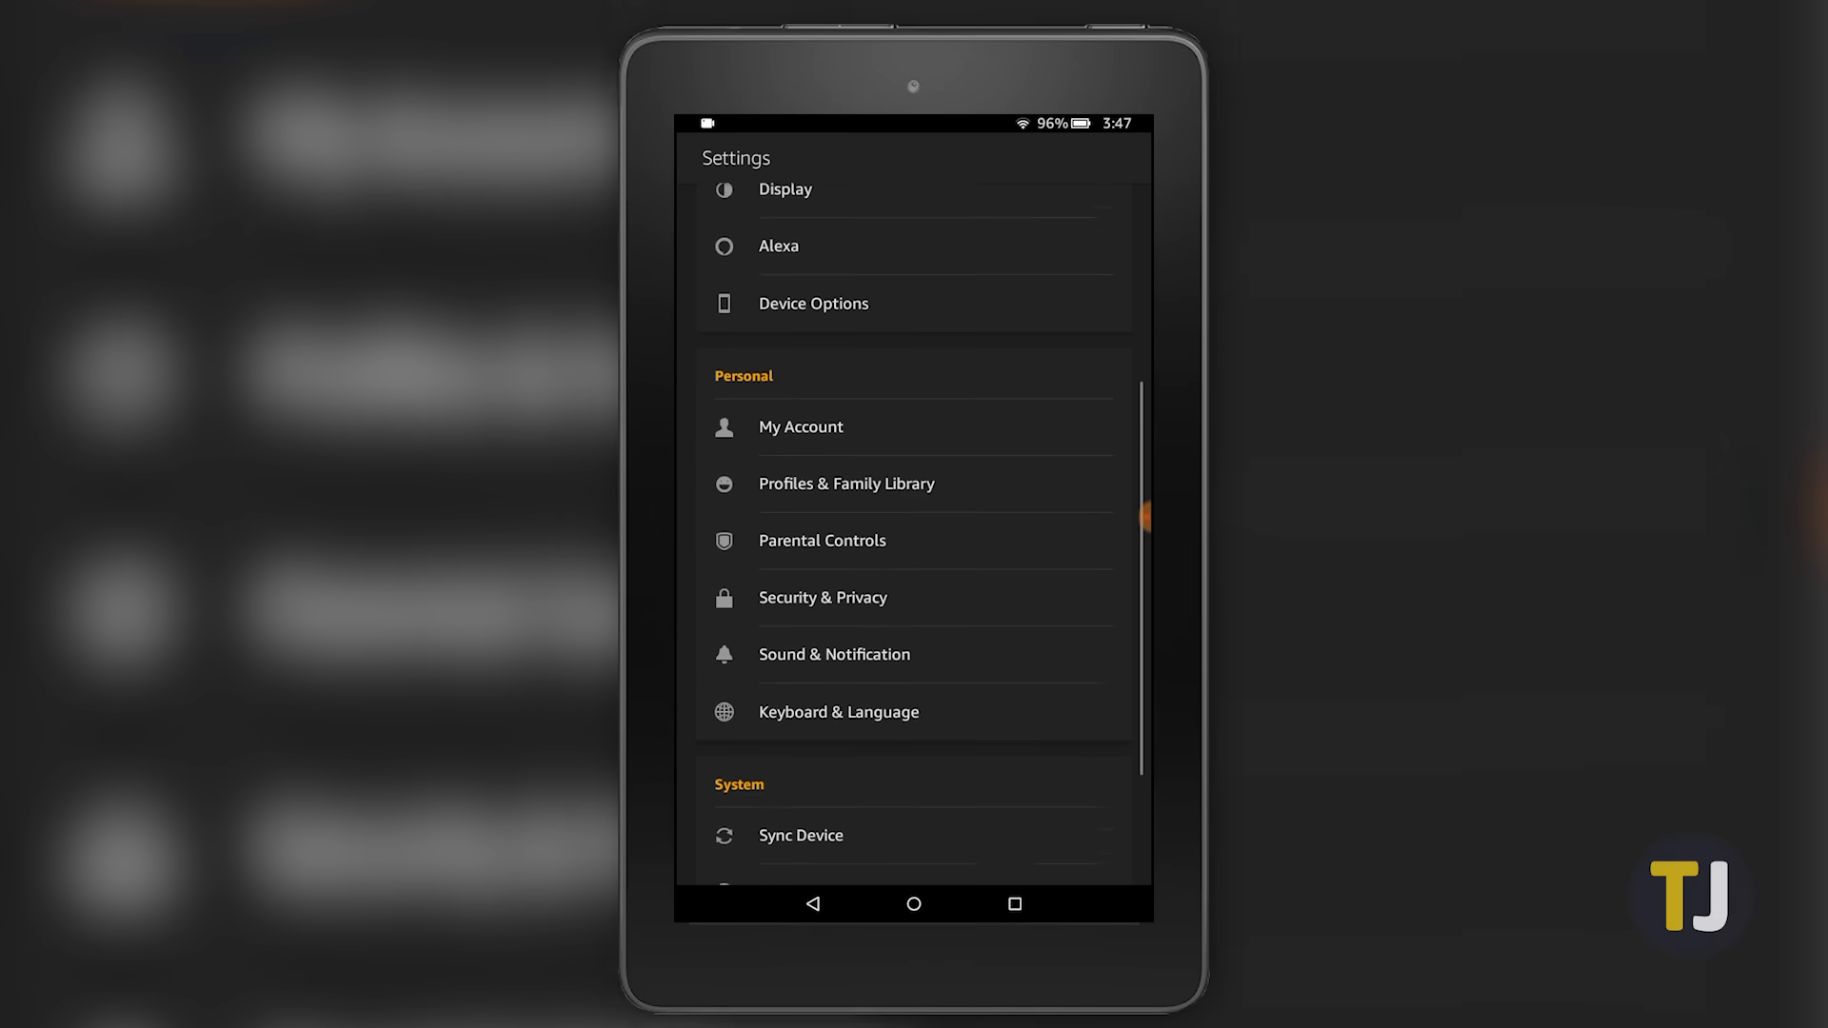
{"action": "scroll", "scroll_direction": "down", "scroll_amount": 3}
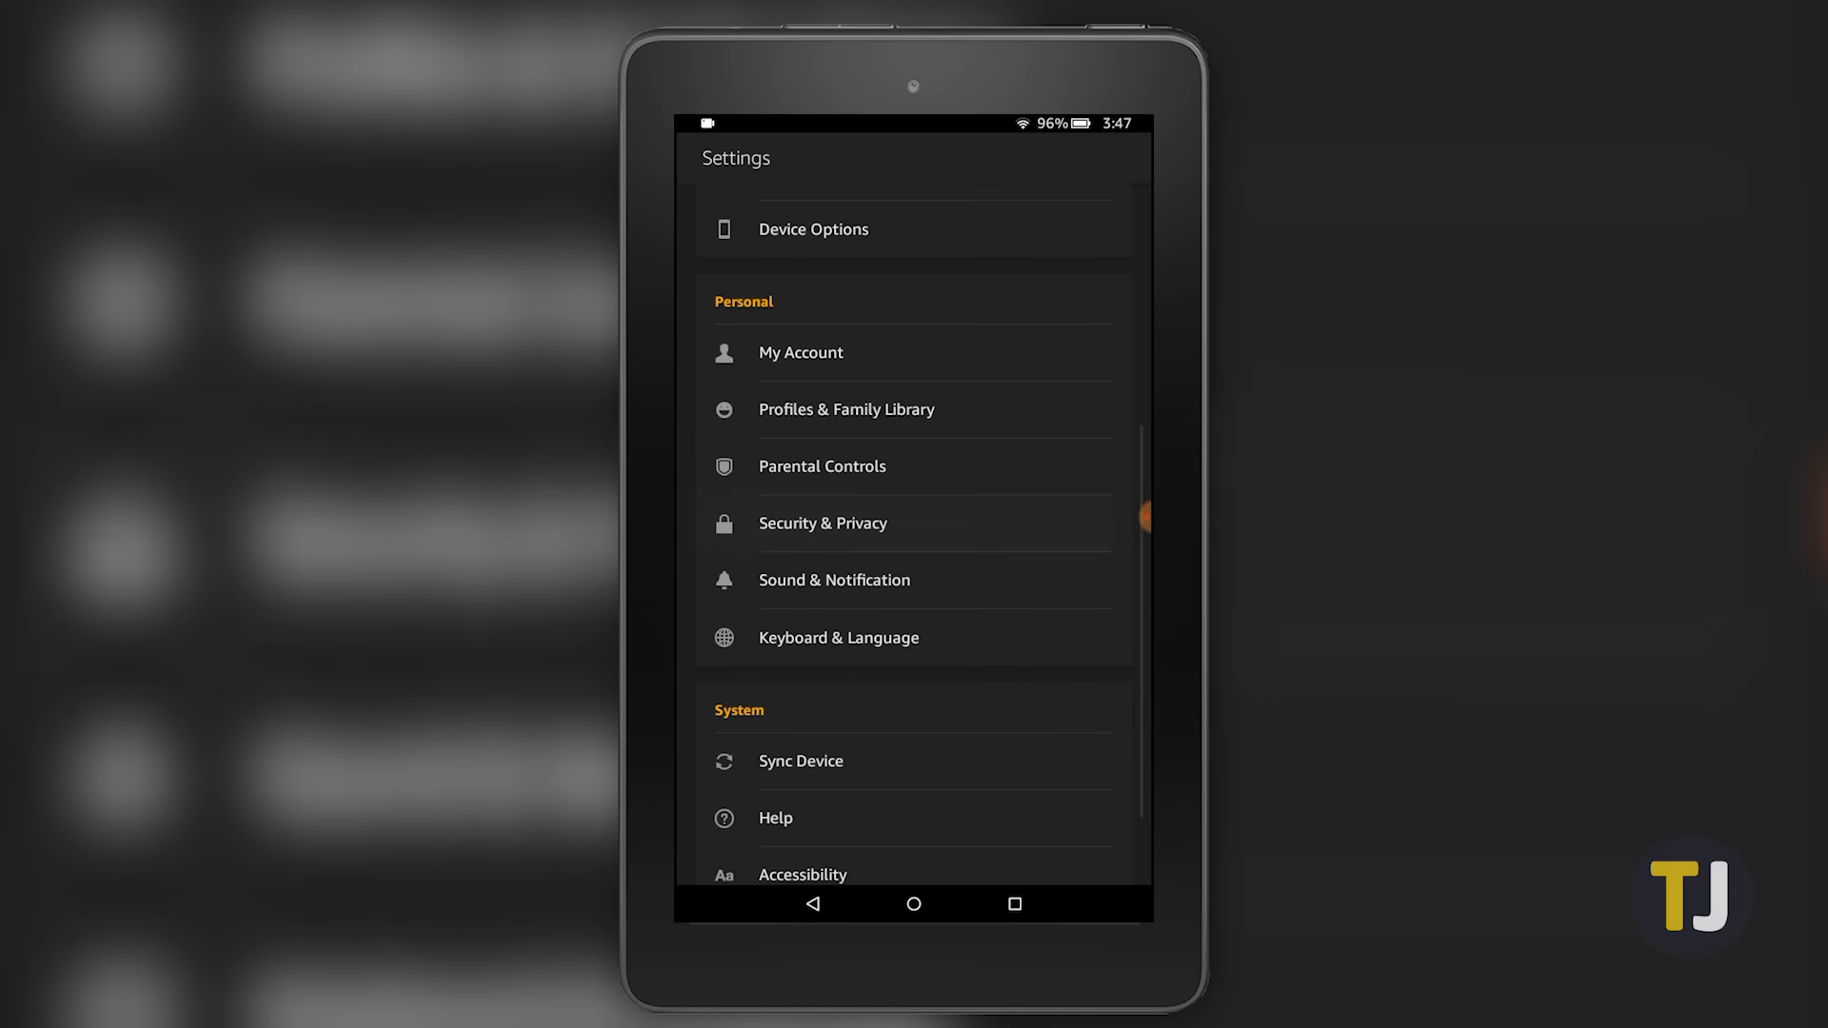
{"action": "left_click", "coordinate": [821, 523]}
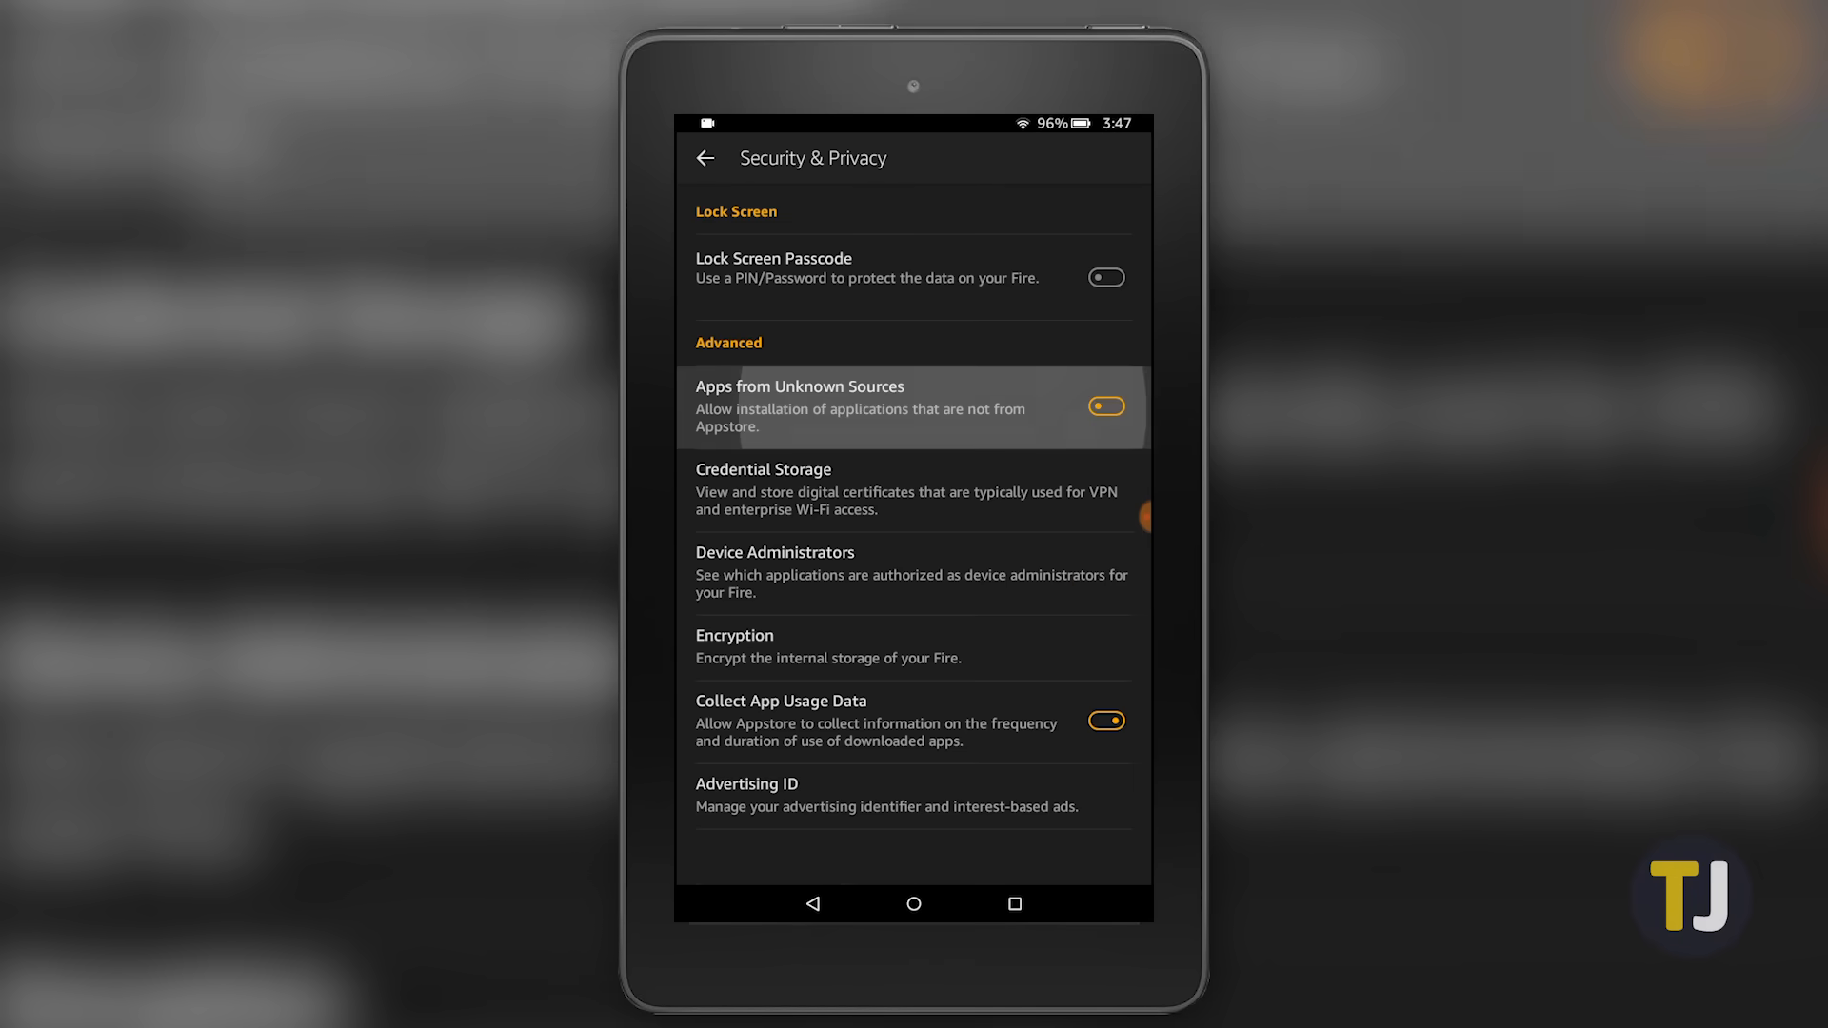
{"action": "left_click", "coordinate": [1104, 406]}
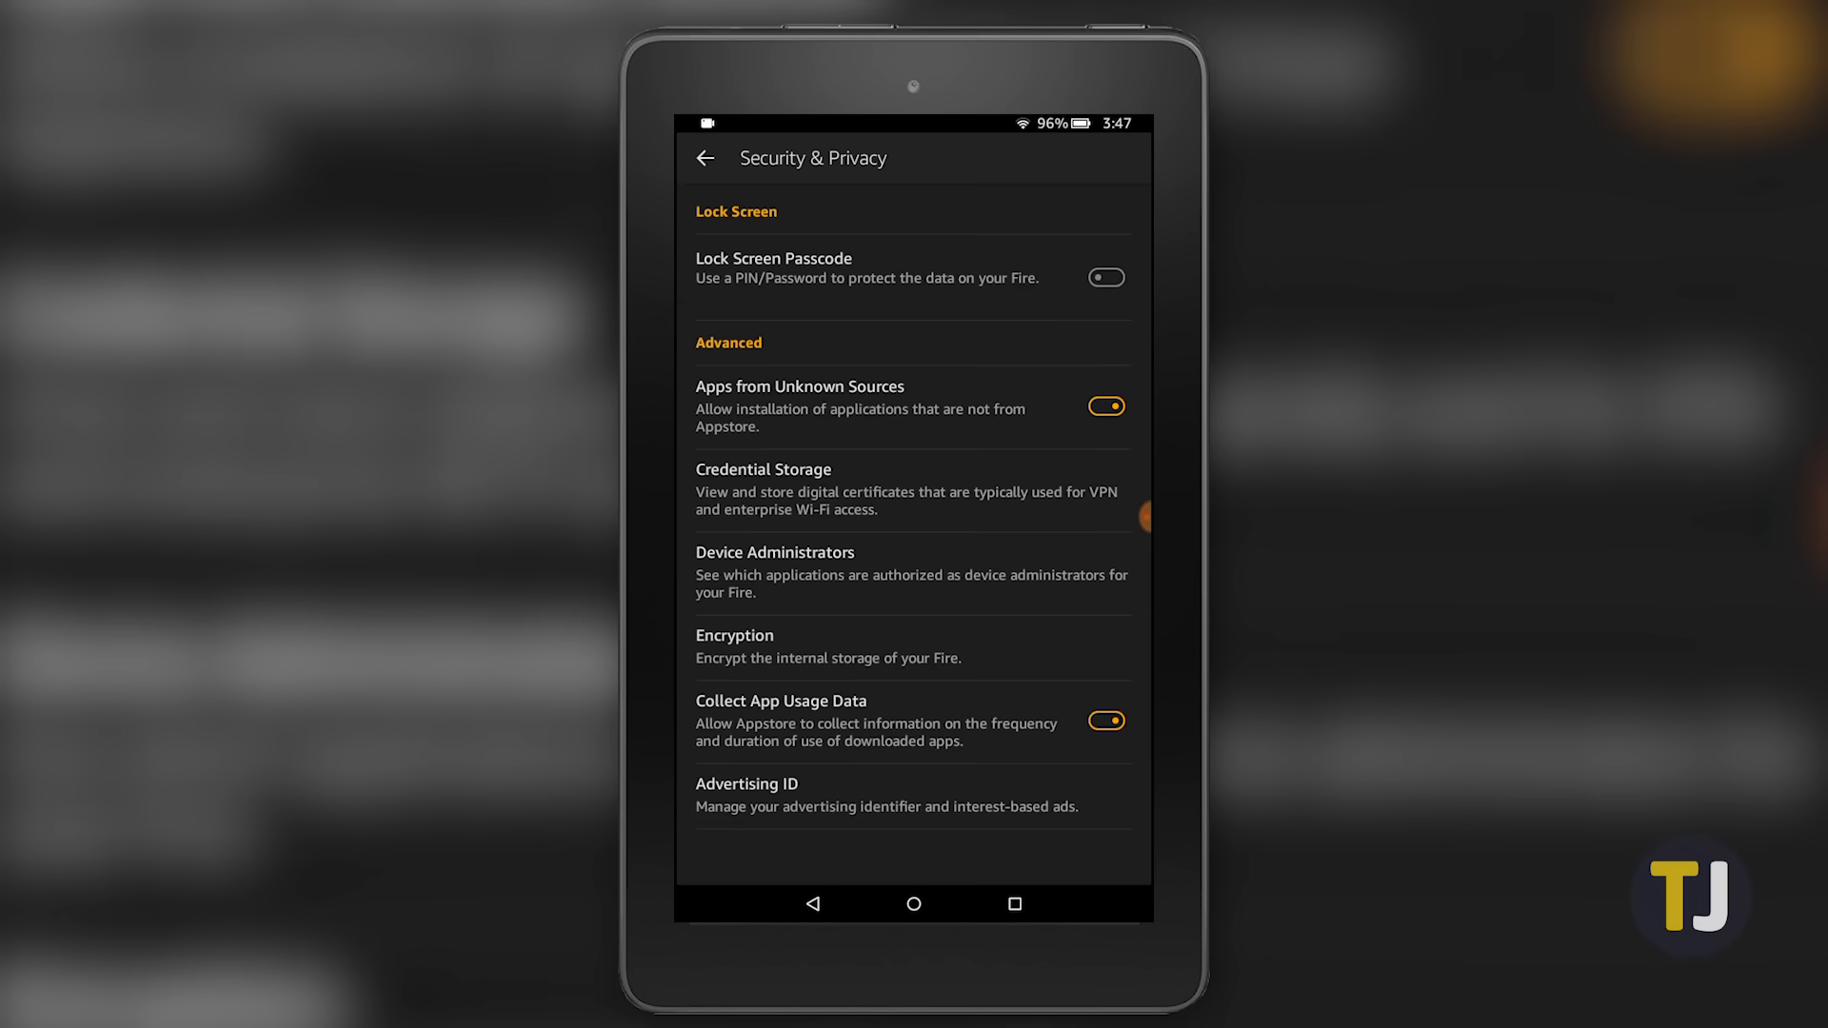
{"action": "left_click", "coordinate": [914, 903]}
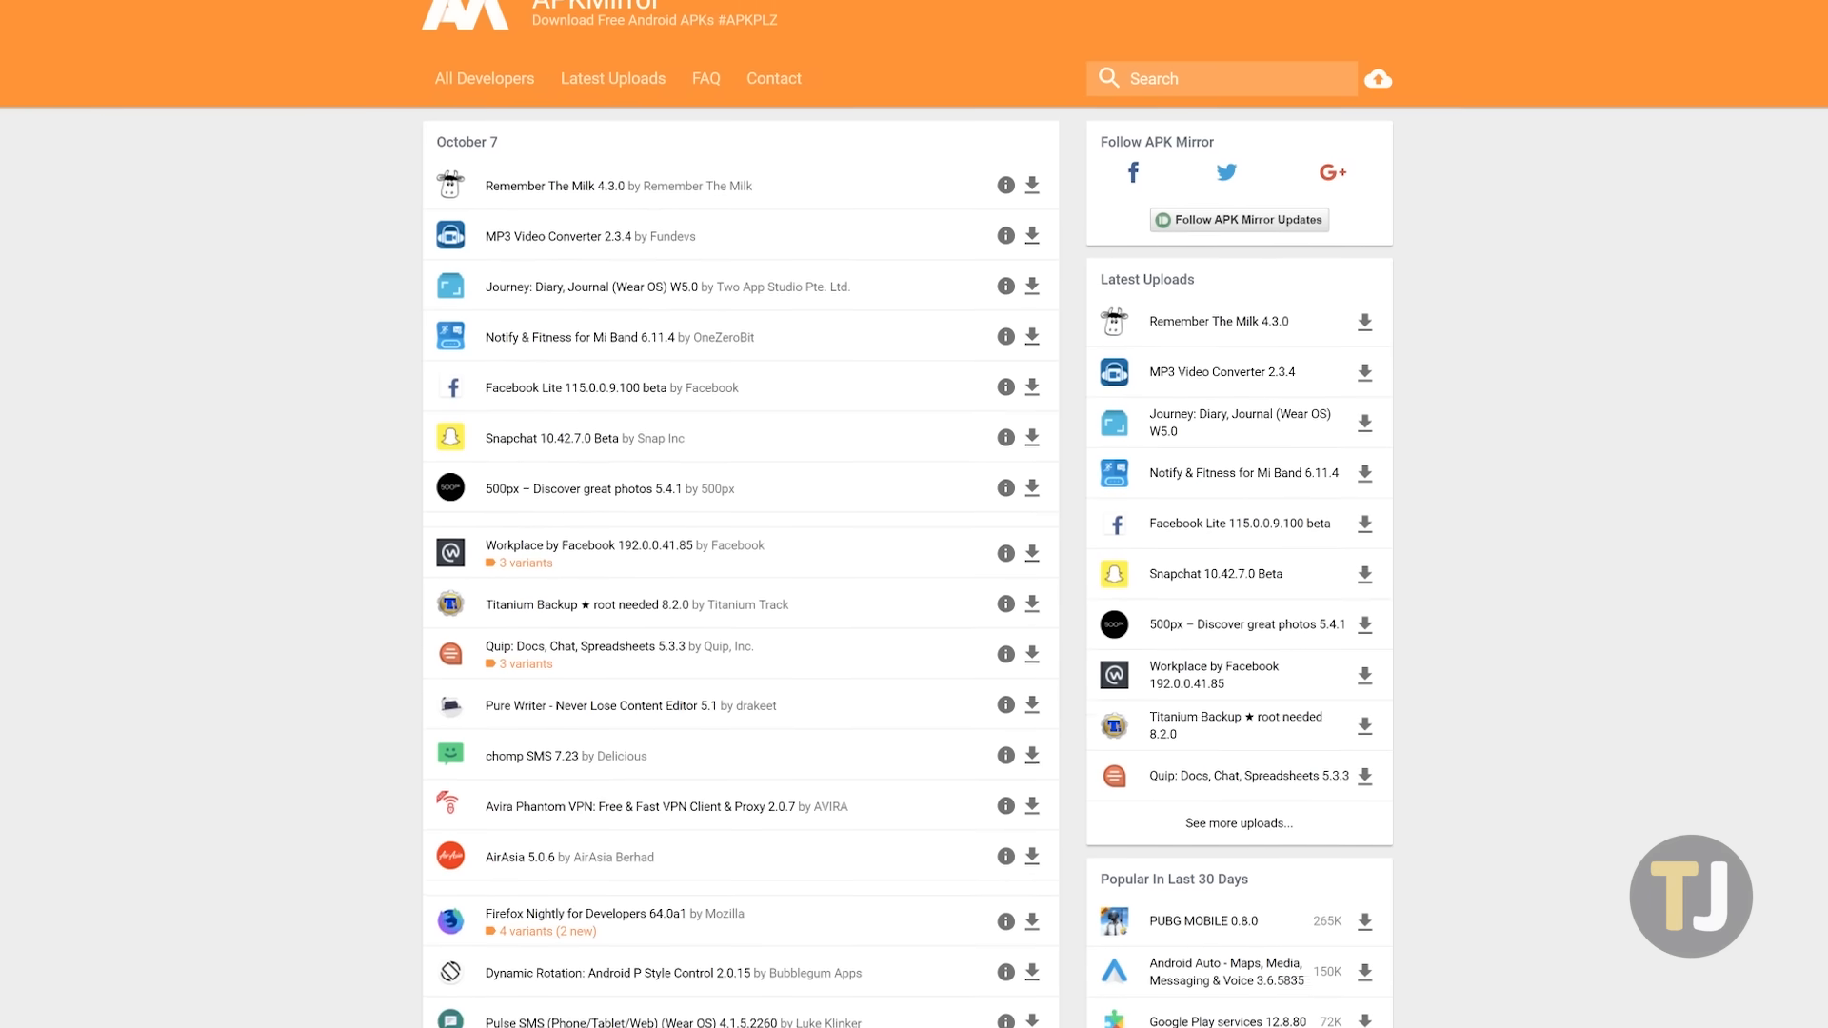
Scroll the Google Play Store 12.0.19 page through its Download variants section.
{"action": "scroll", "scroll_direction": "down", "scroll_amount": 3}
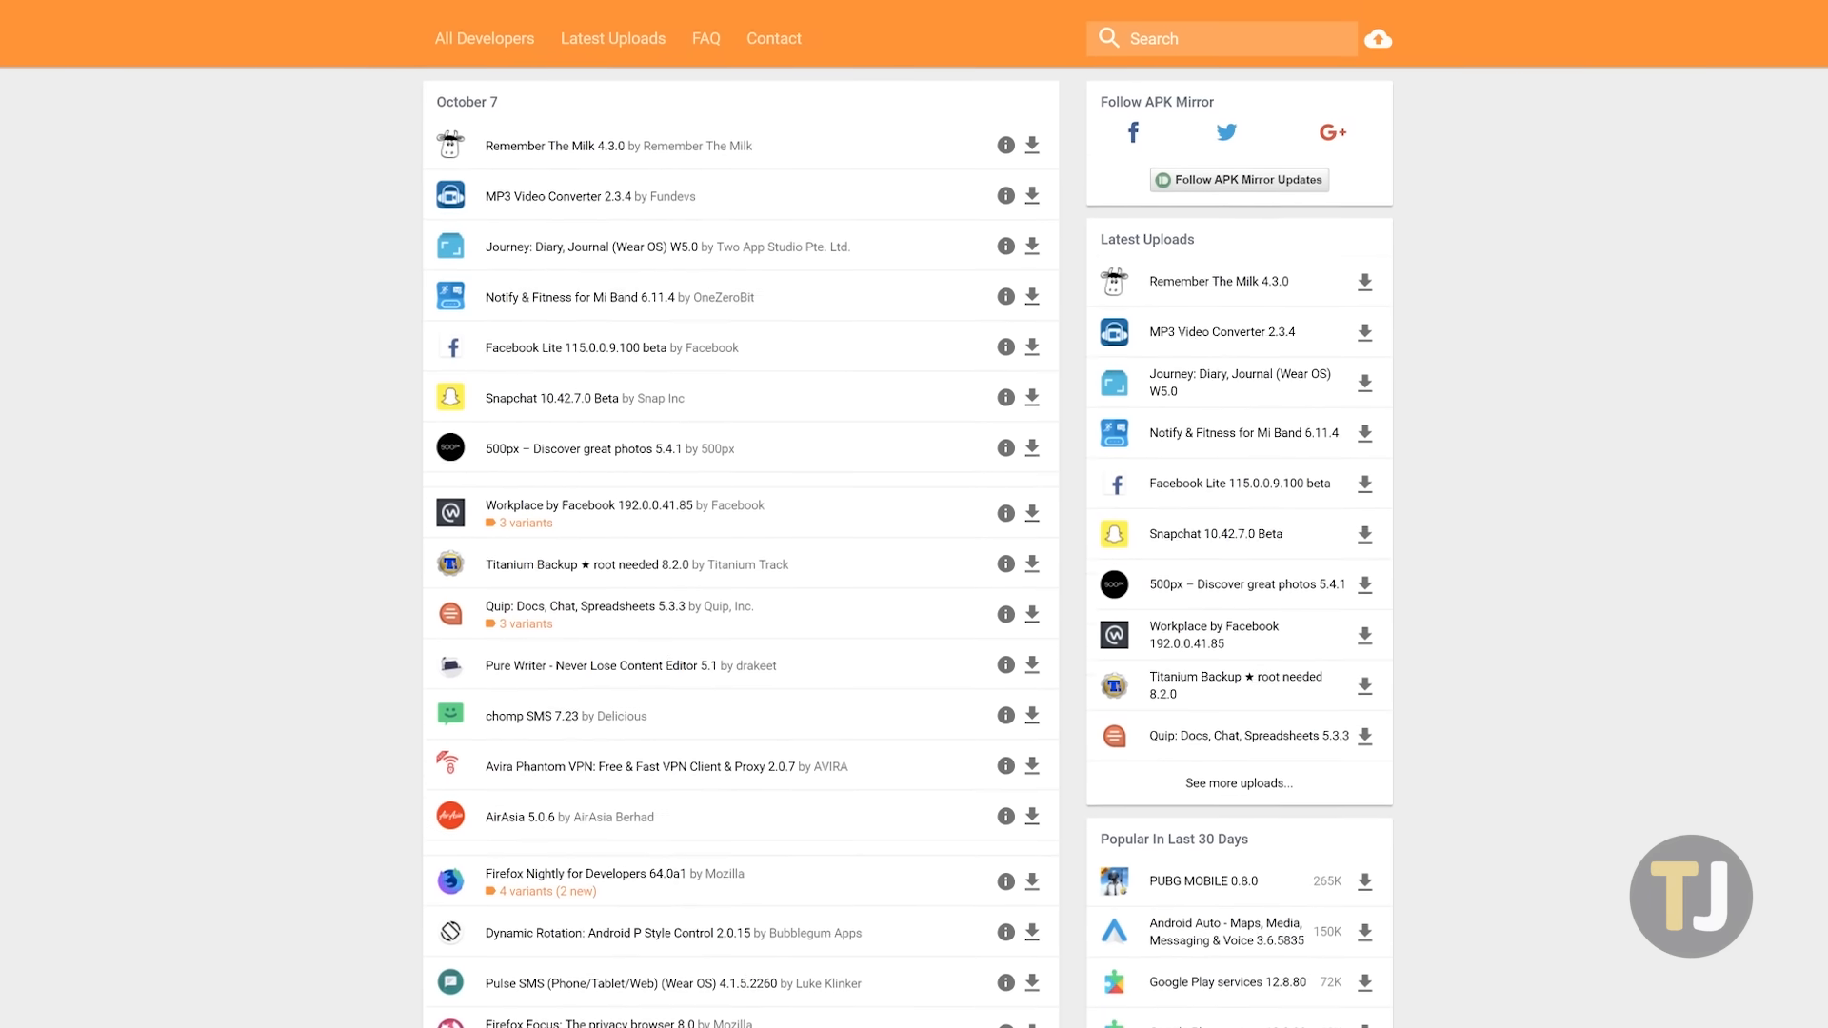
{"action": "scroll", "scroll_direction": "down", "scroll_amount": 3}
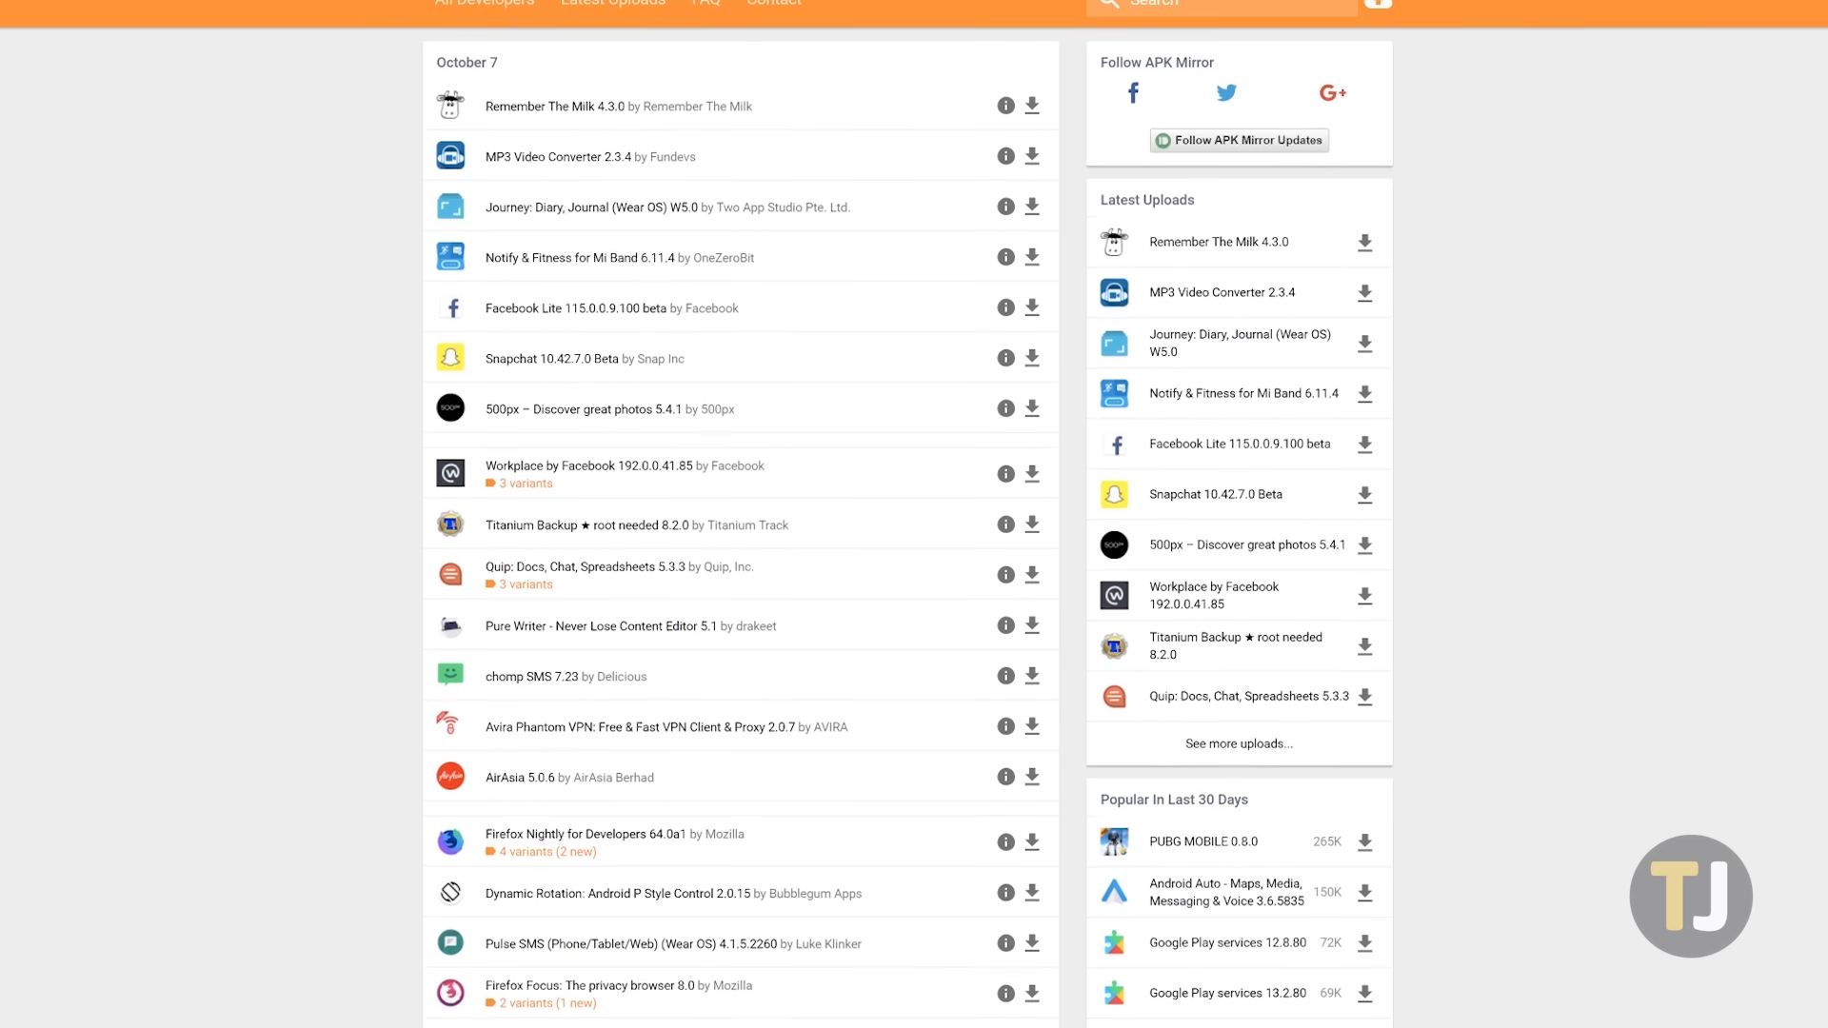
{"action": "scroll", "scroll_direction": "down", "scroll_amount": 3}
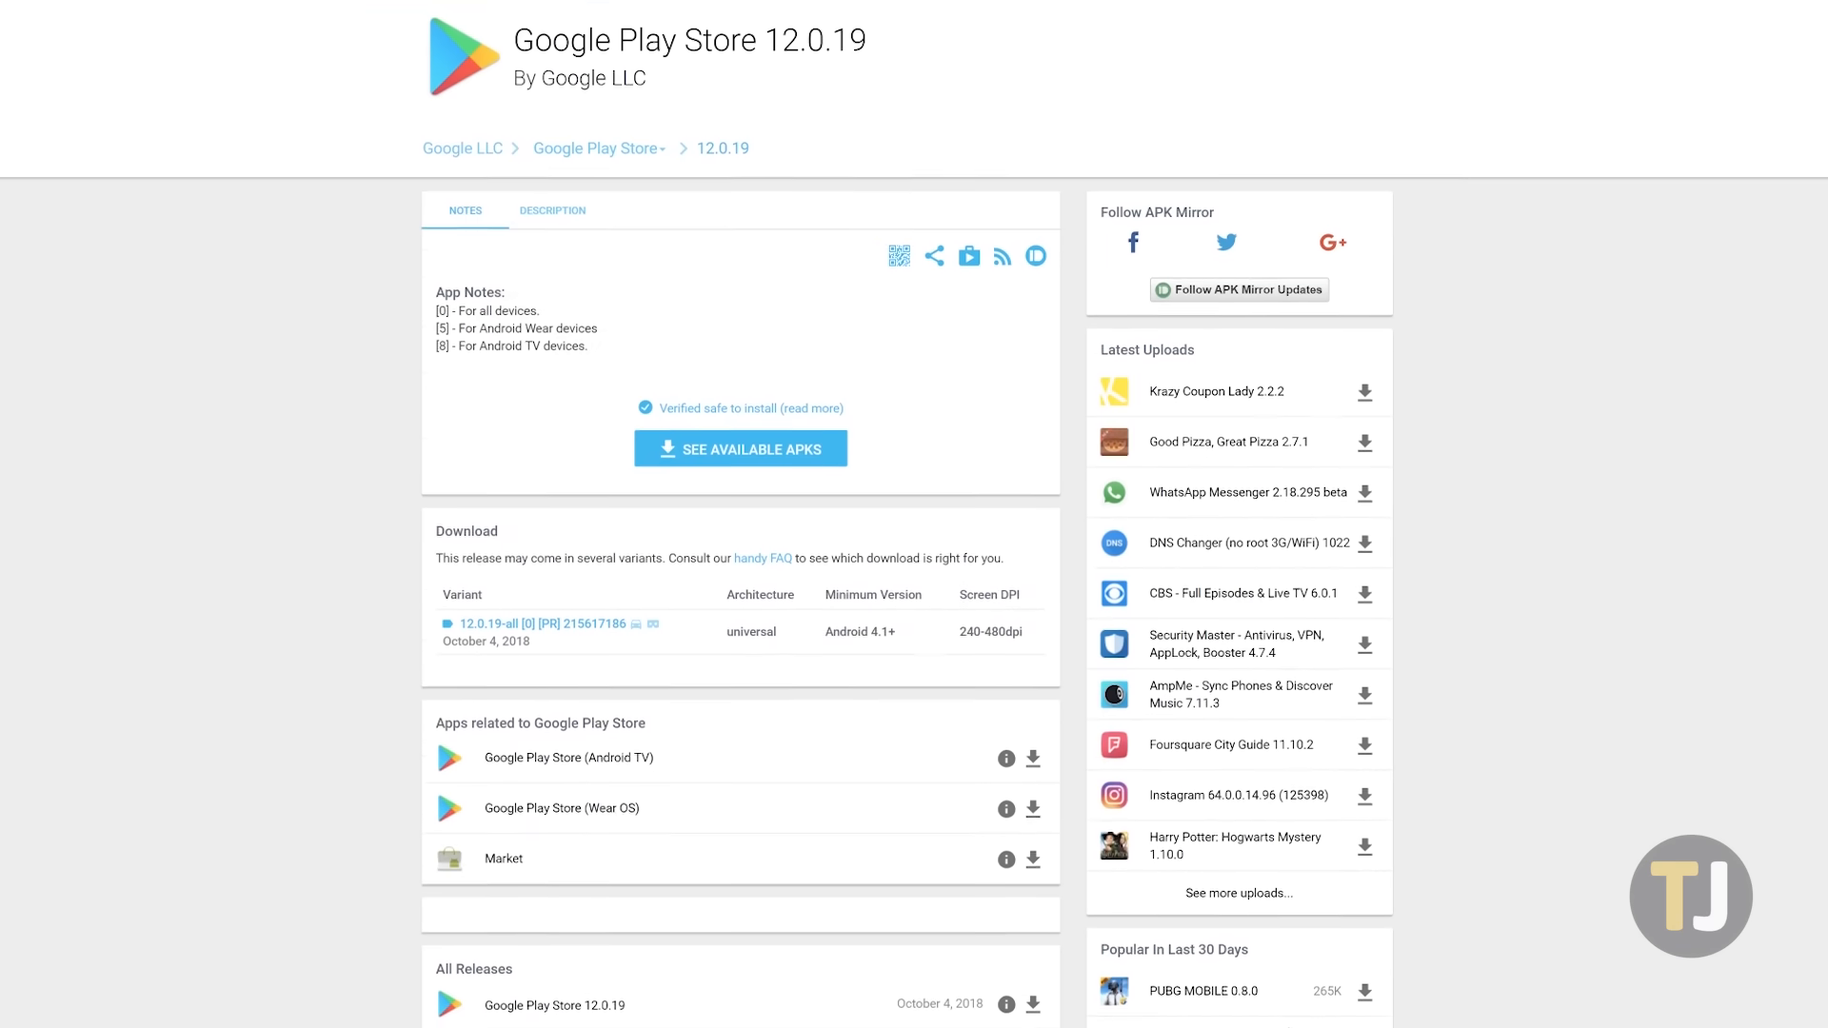
{"action": "scroll", "scroll_direction": "down", "scroll_amount": 3}
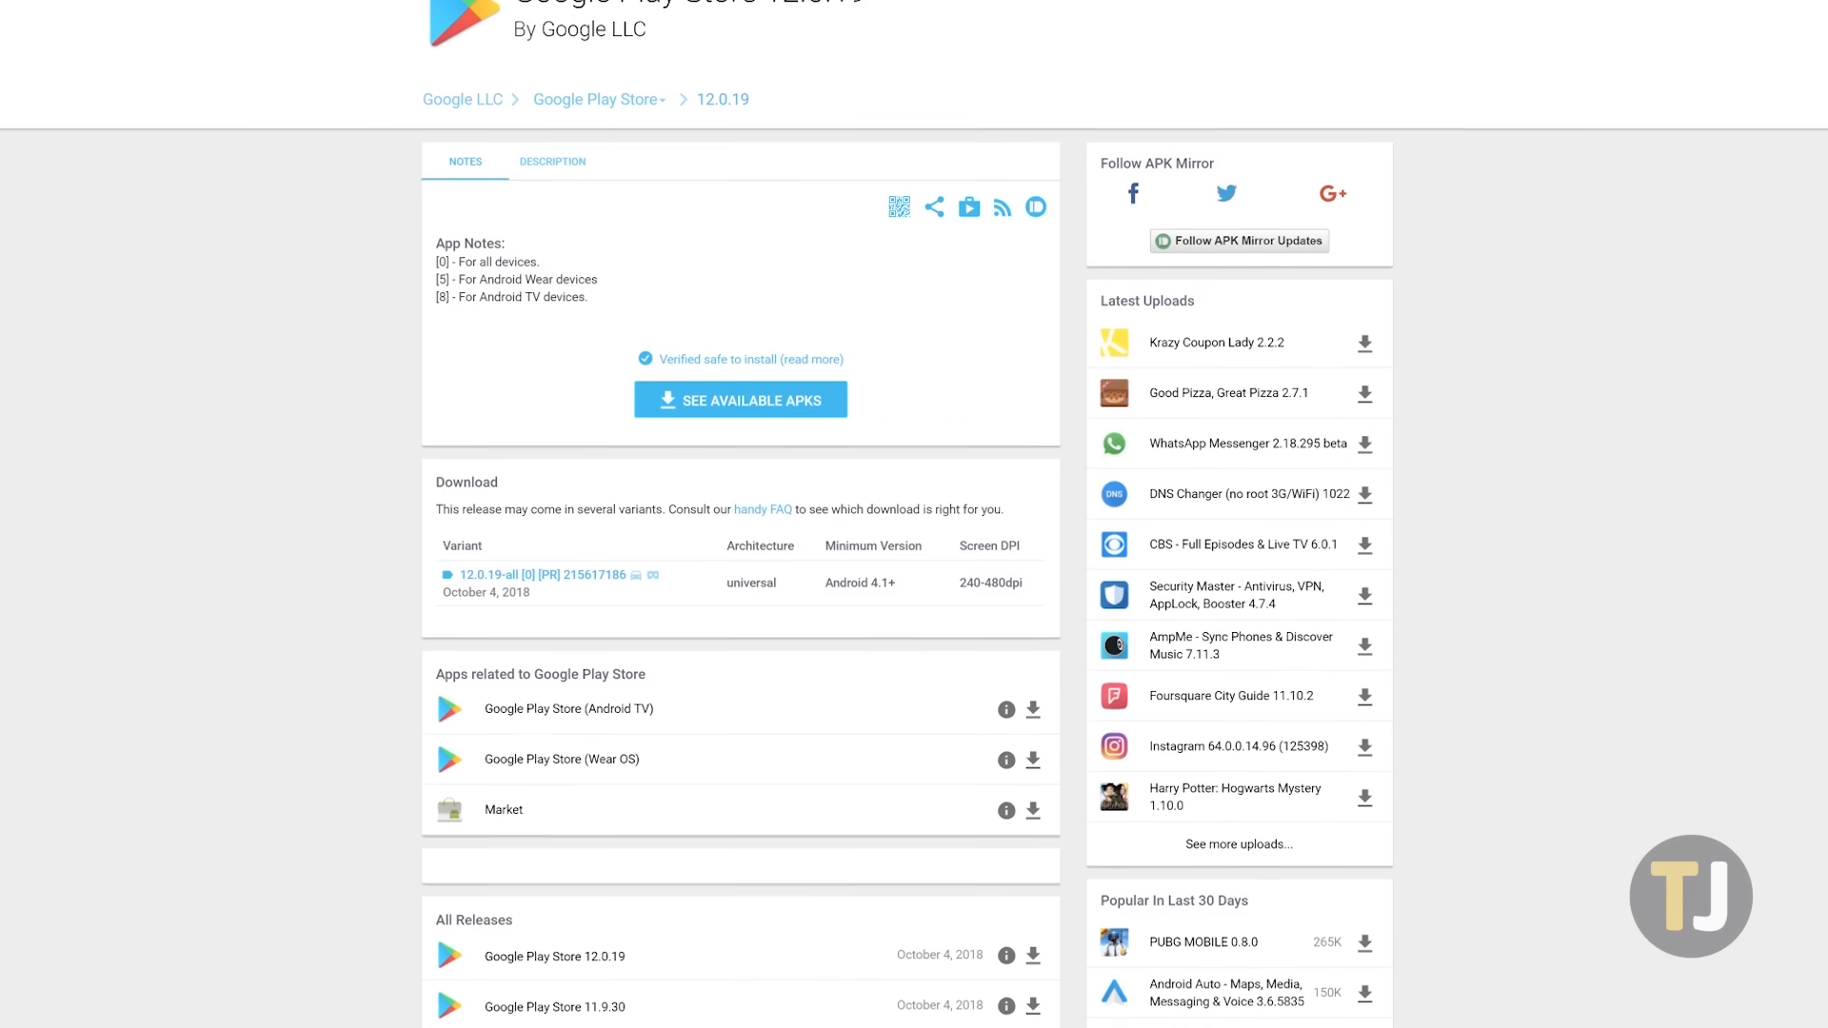
{"action": "scroll", "scroll_direction": "down", "scroll_amount": 3}
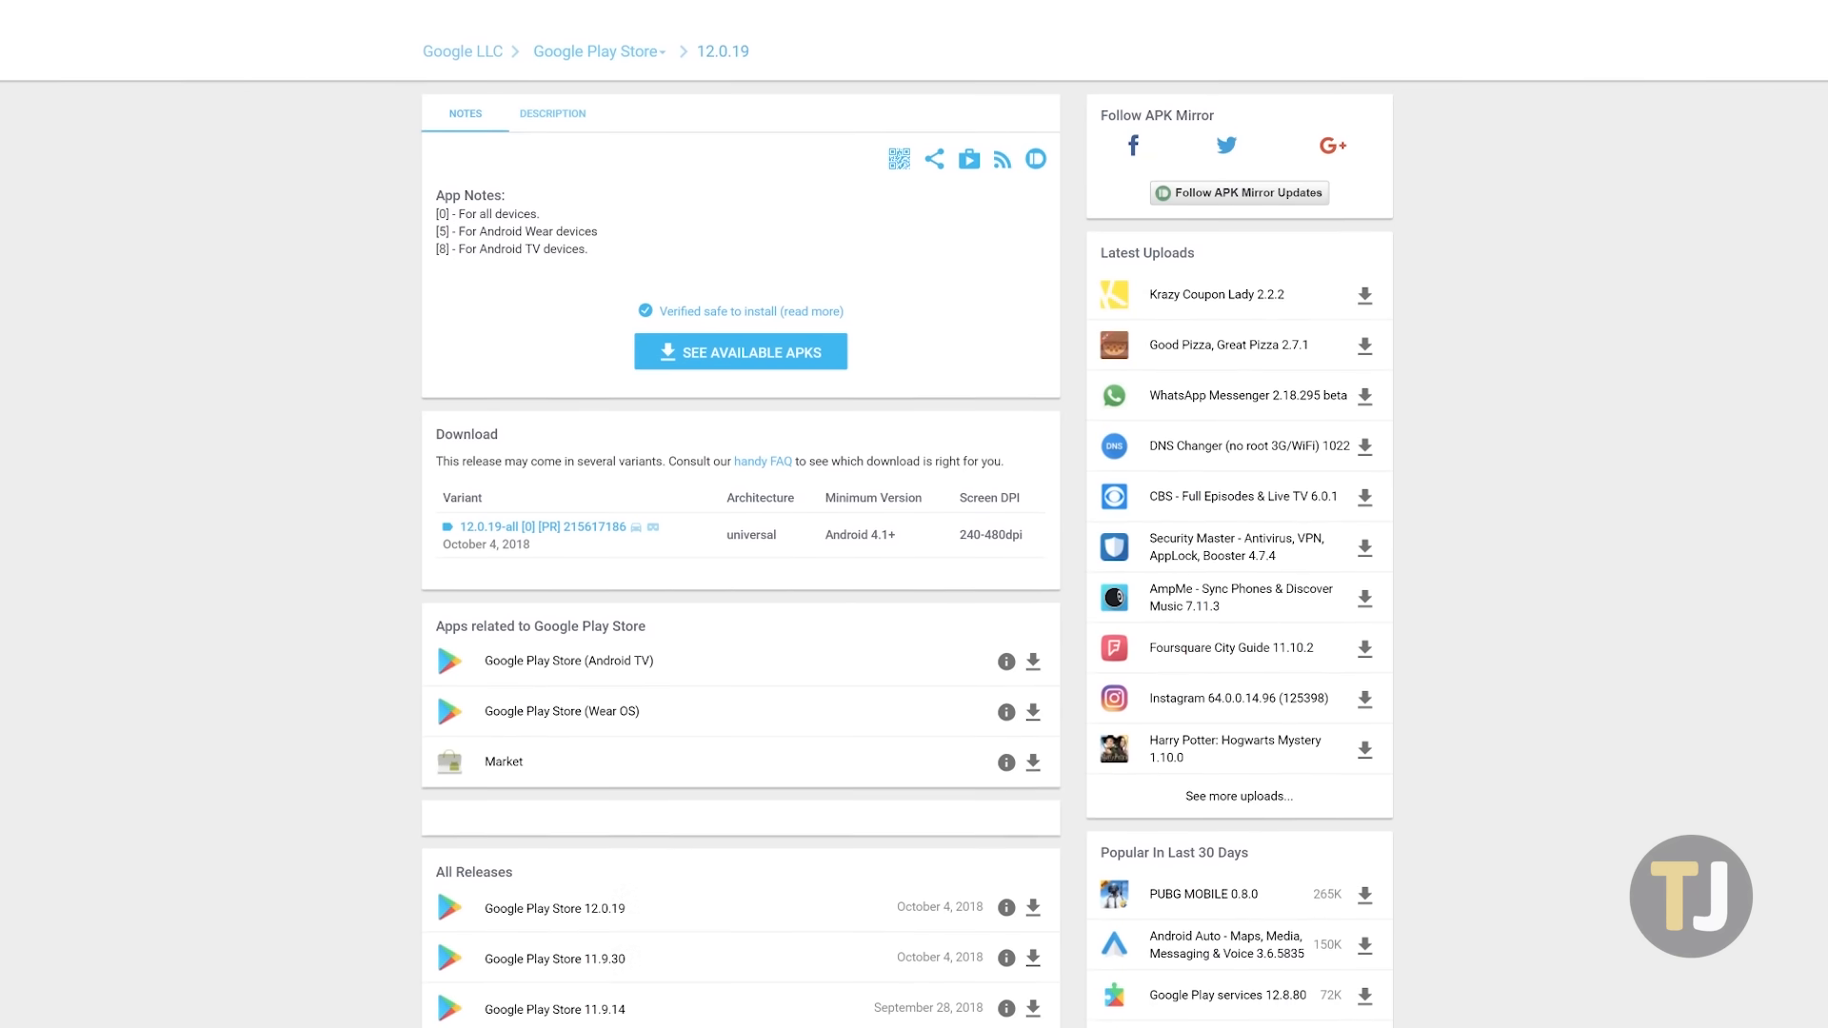
{"action": "scroll", "scroll_direction": "down", "scroll_amount": 3}
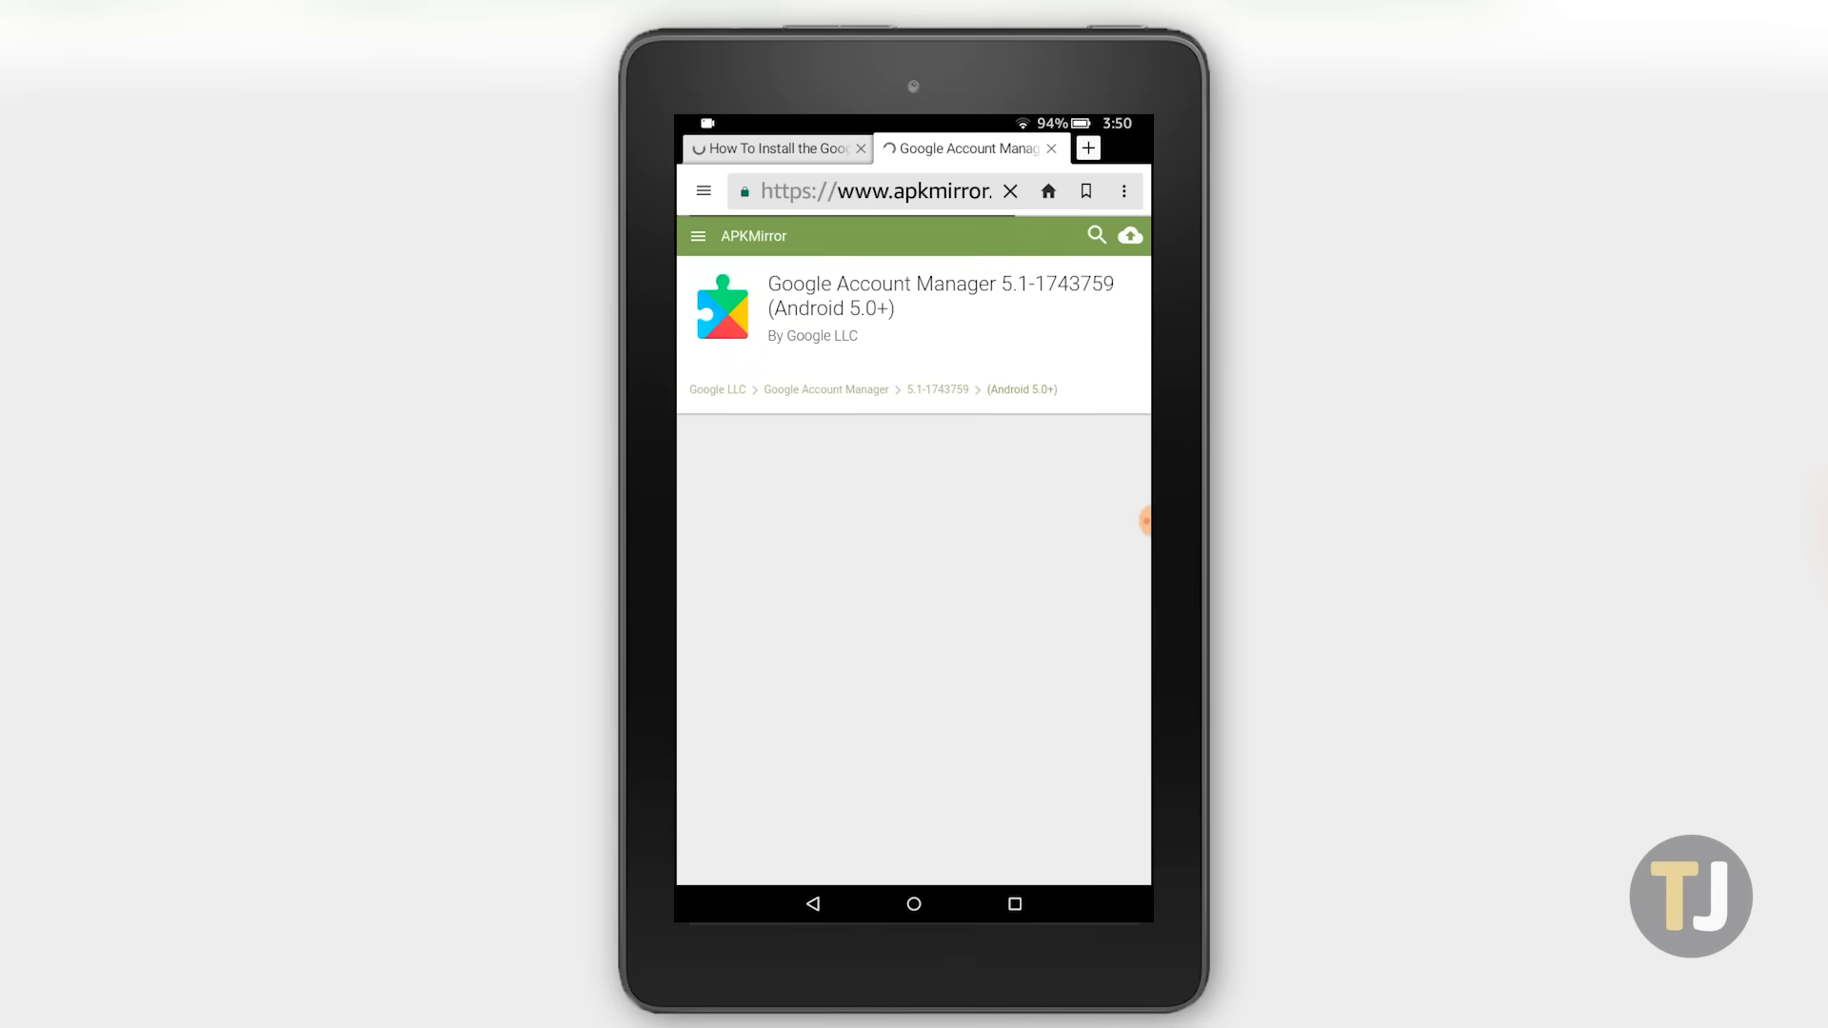
Download the Google Account Manager 5.1-1743759 APK, tapping OK on the harmful-file warning.
{"action": "scroll", "scroll_direction": "down", "scroll_amount": 3}
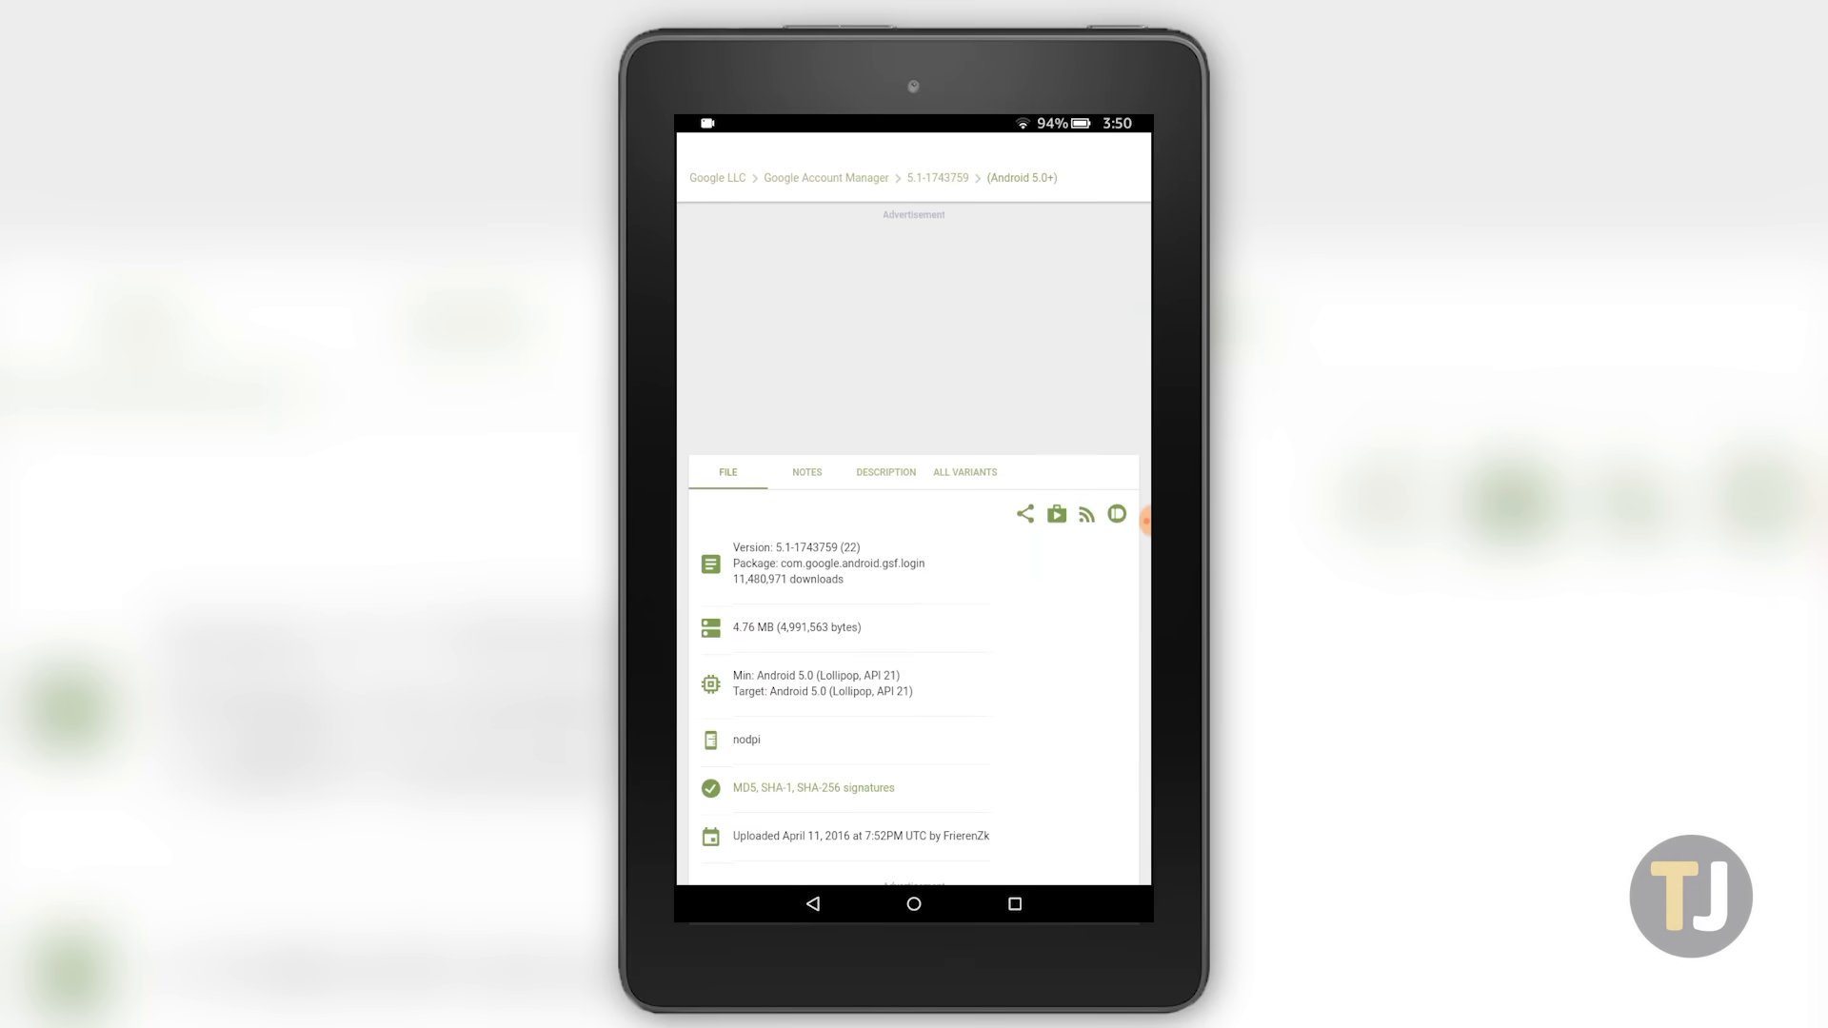
{"action": "scroll", "scroll_direction": "down", "scroll_amount": 3}
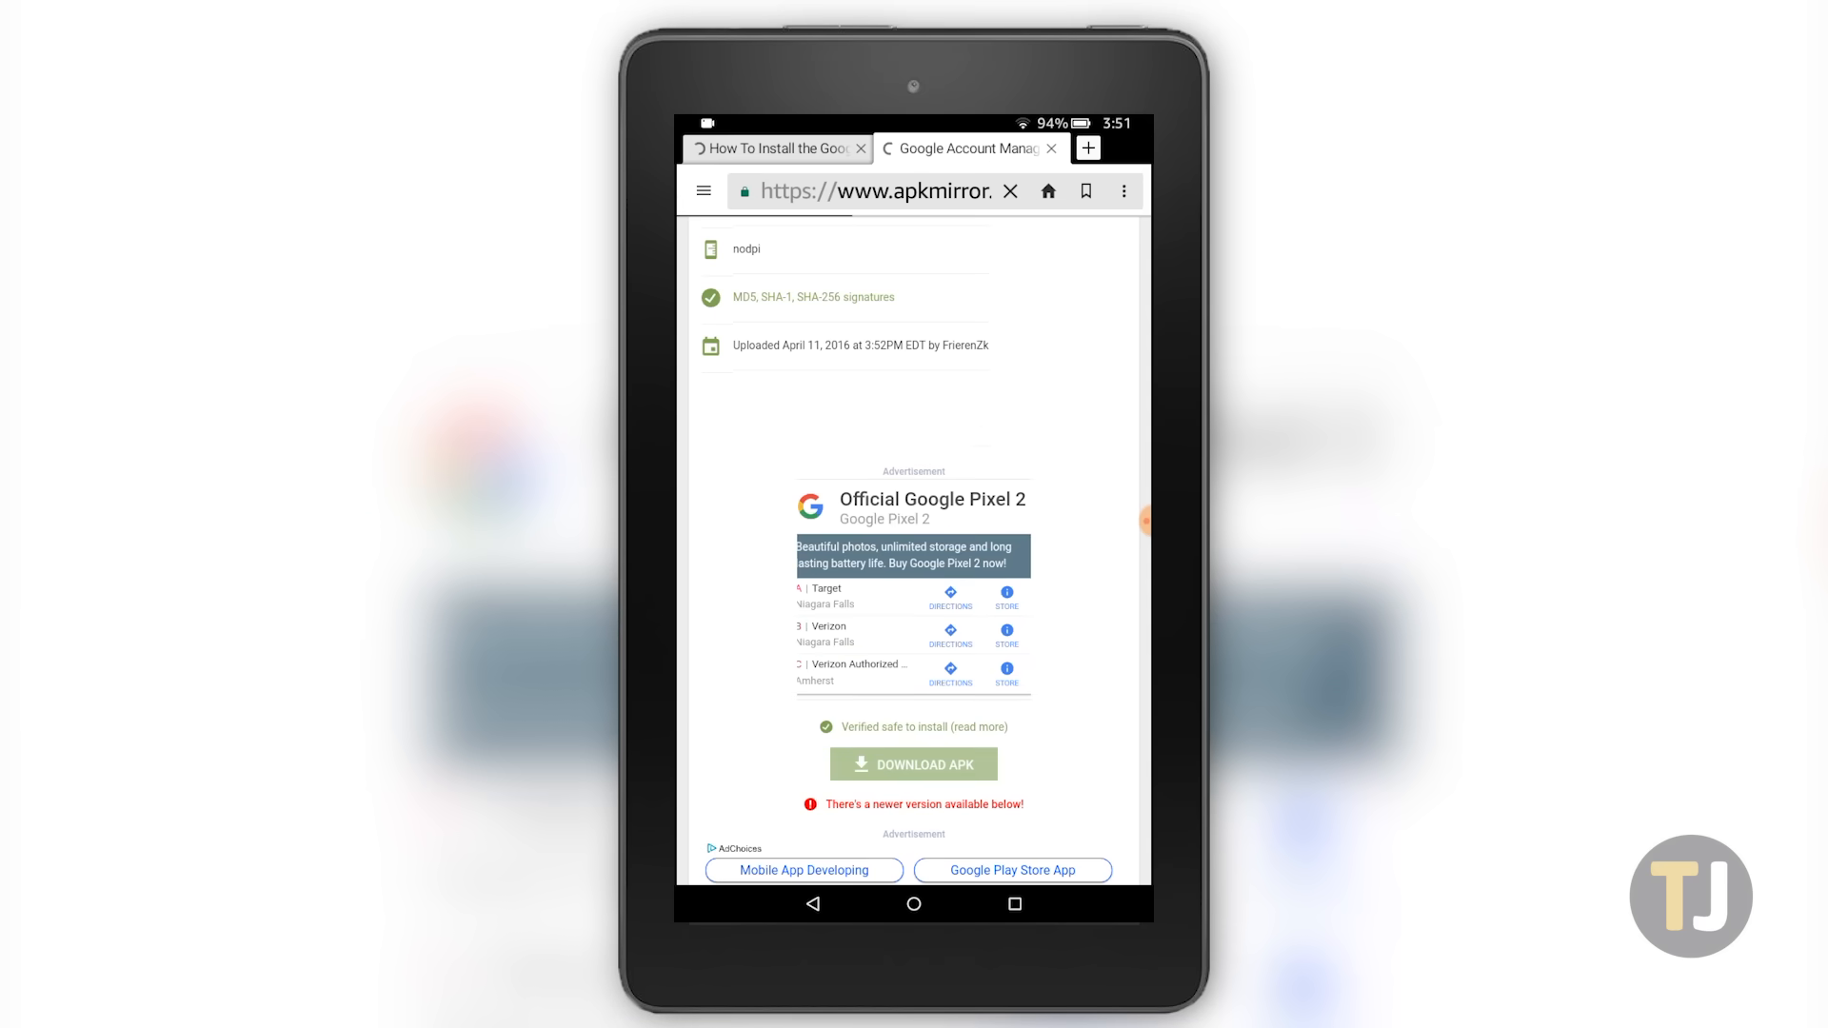
{"action": "left_click", "coordinate": [914, 764]}
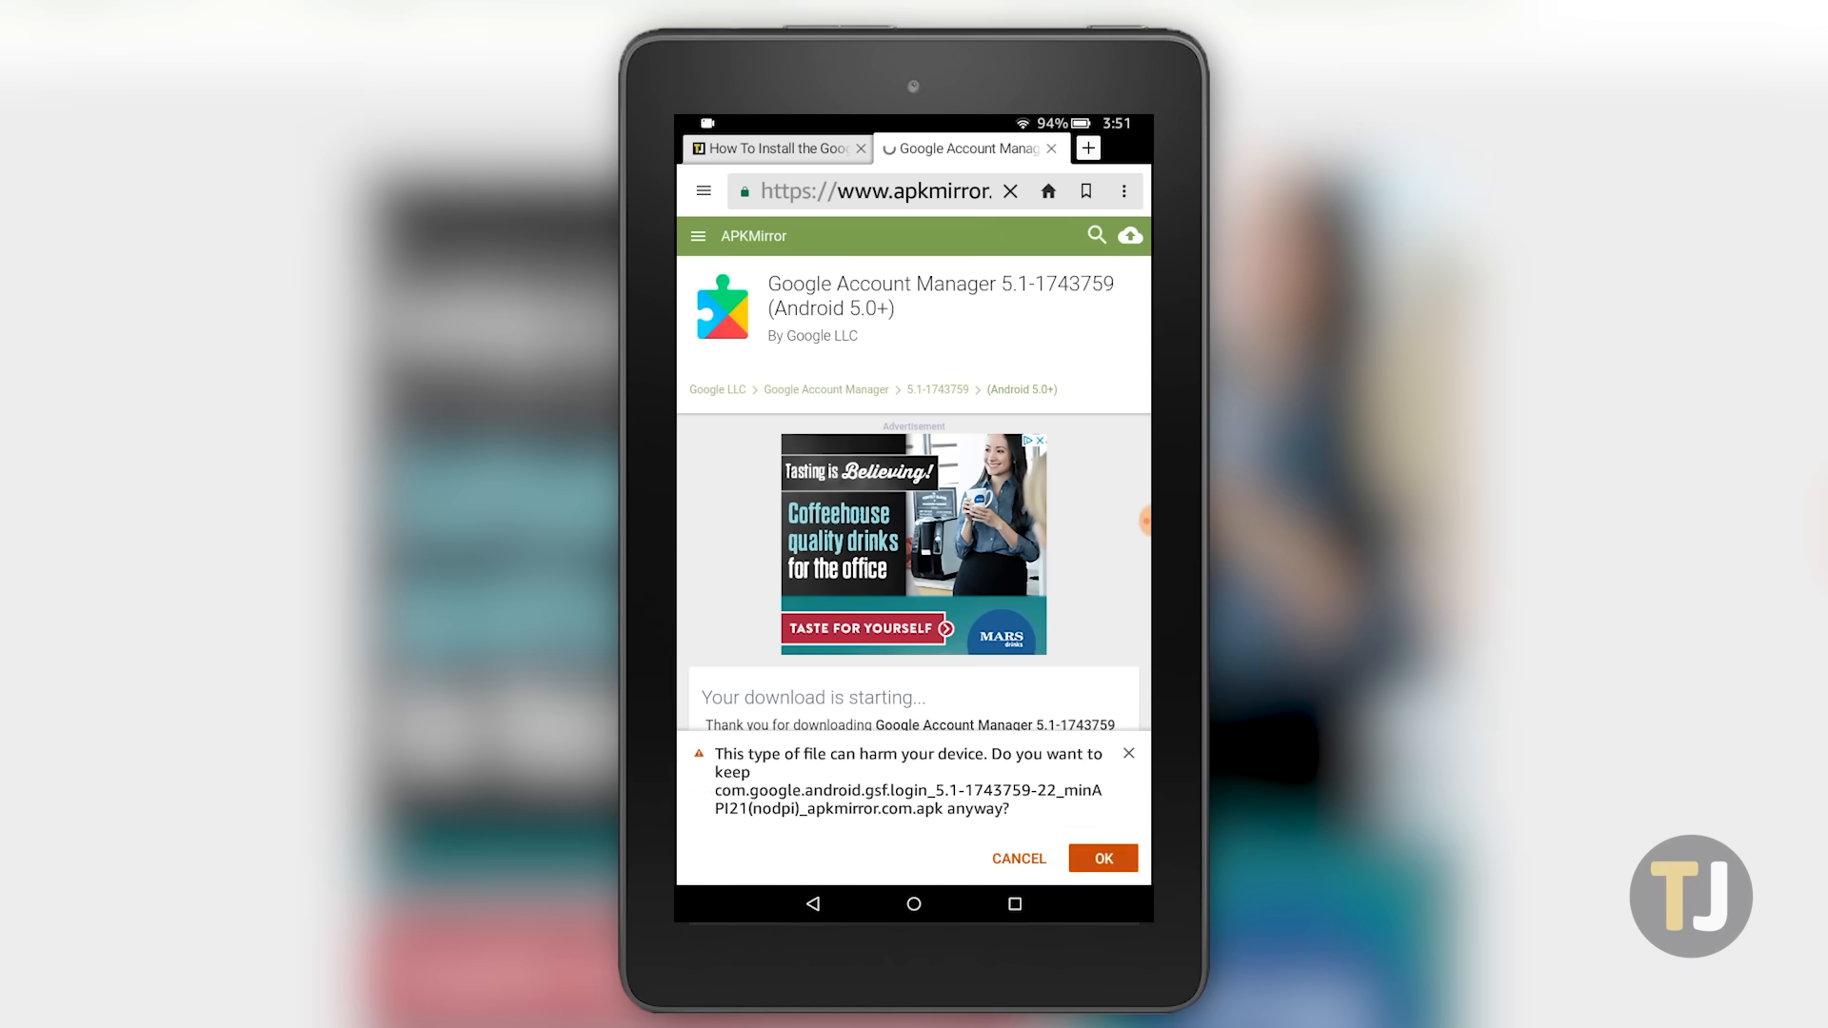
{"action": "left_click", "coordinate": [1101, 858]}
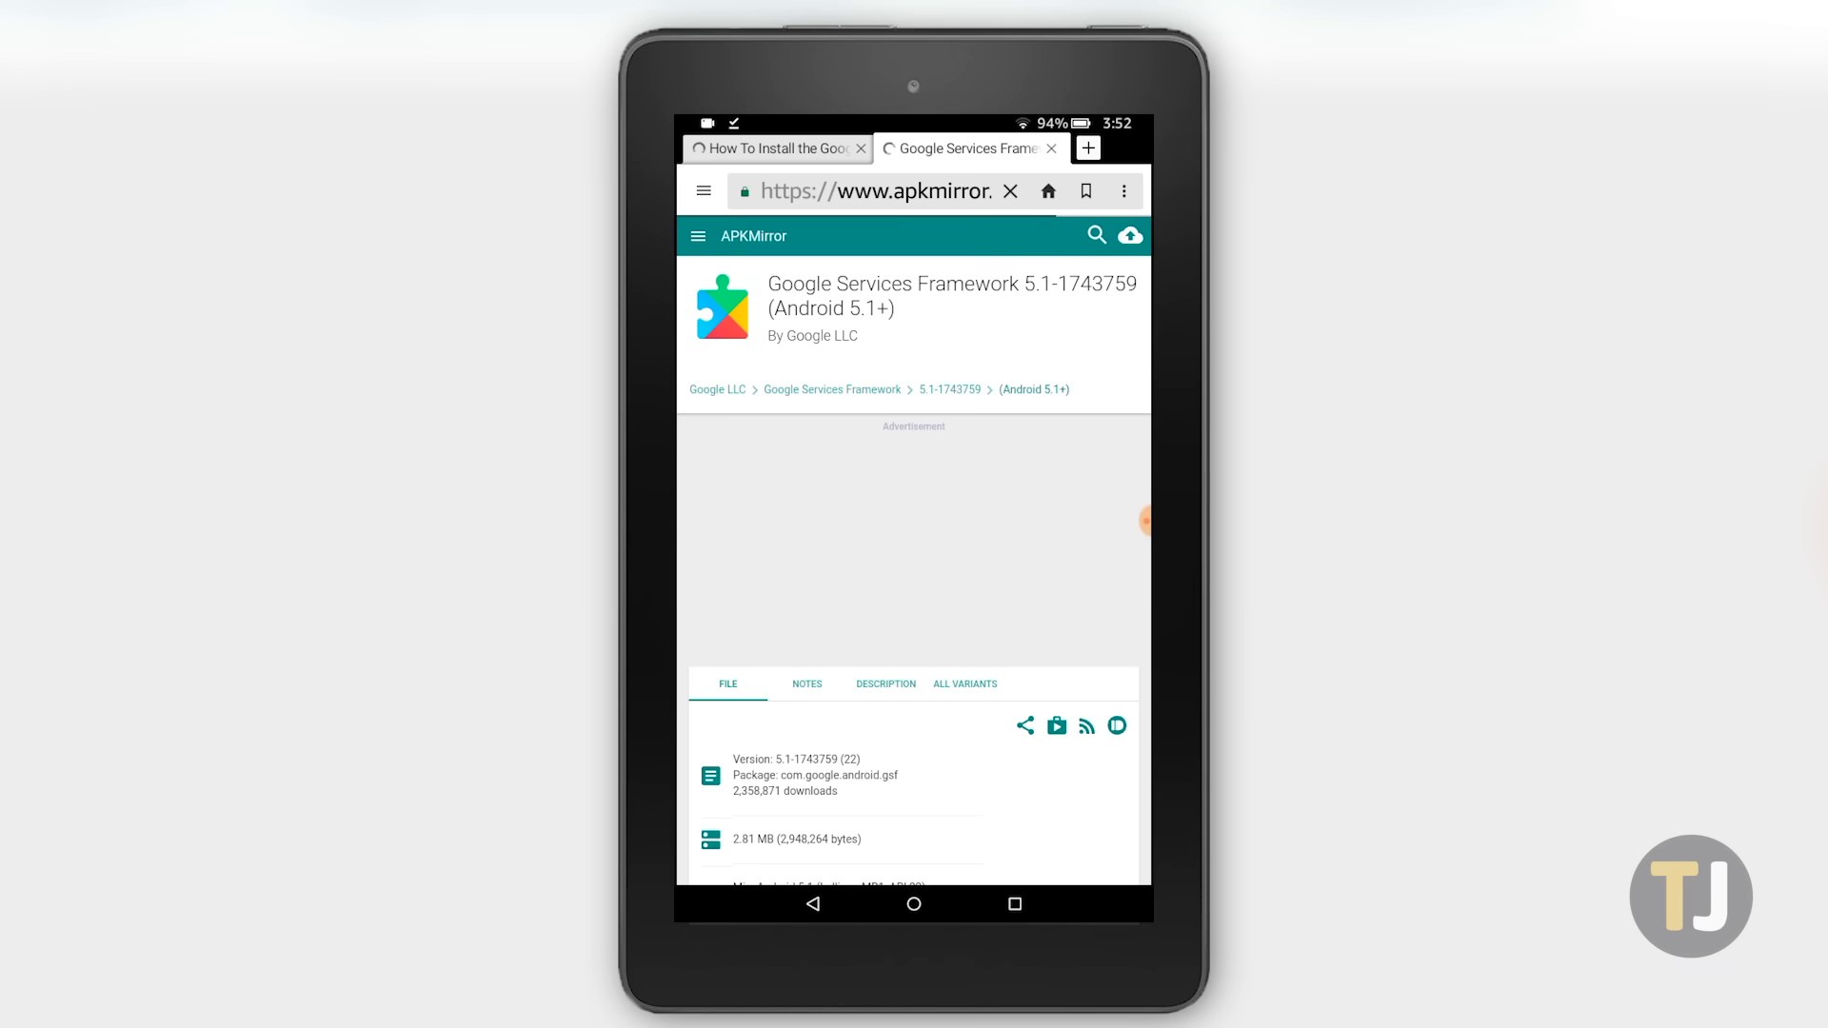
Keep the Google Services Framework 5.1-1743759 APK despite the warning and confirm downloading again.
{"action": "scroll", "scroll_direction": "down", "scroll_amount": 3}
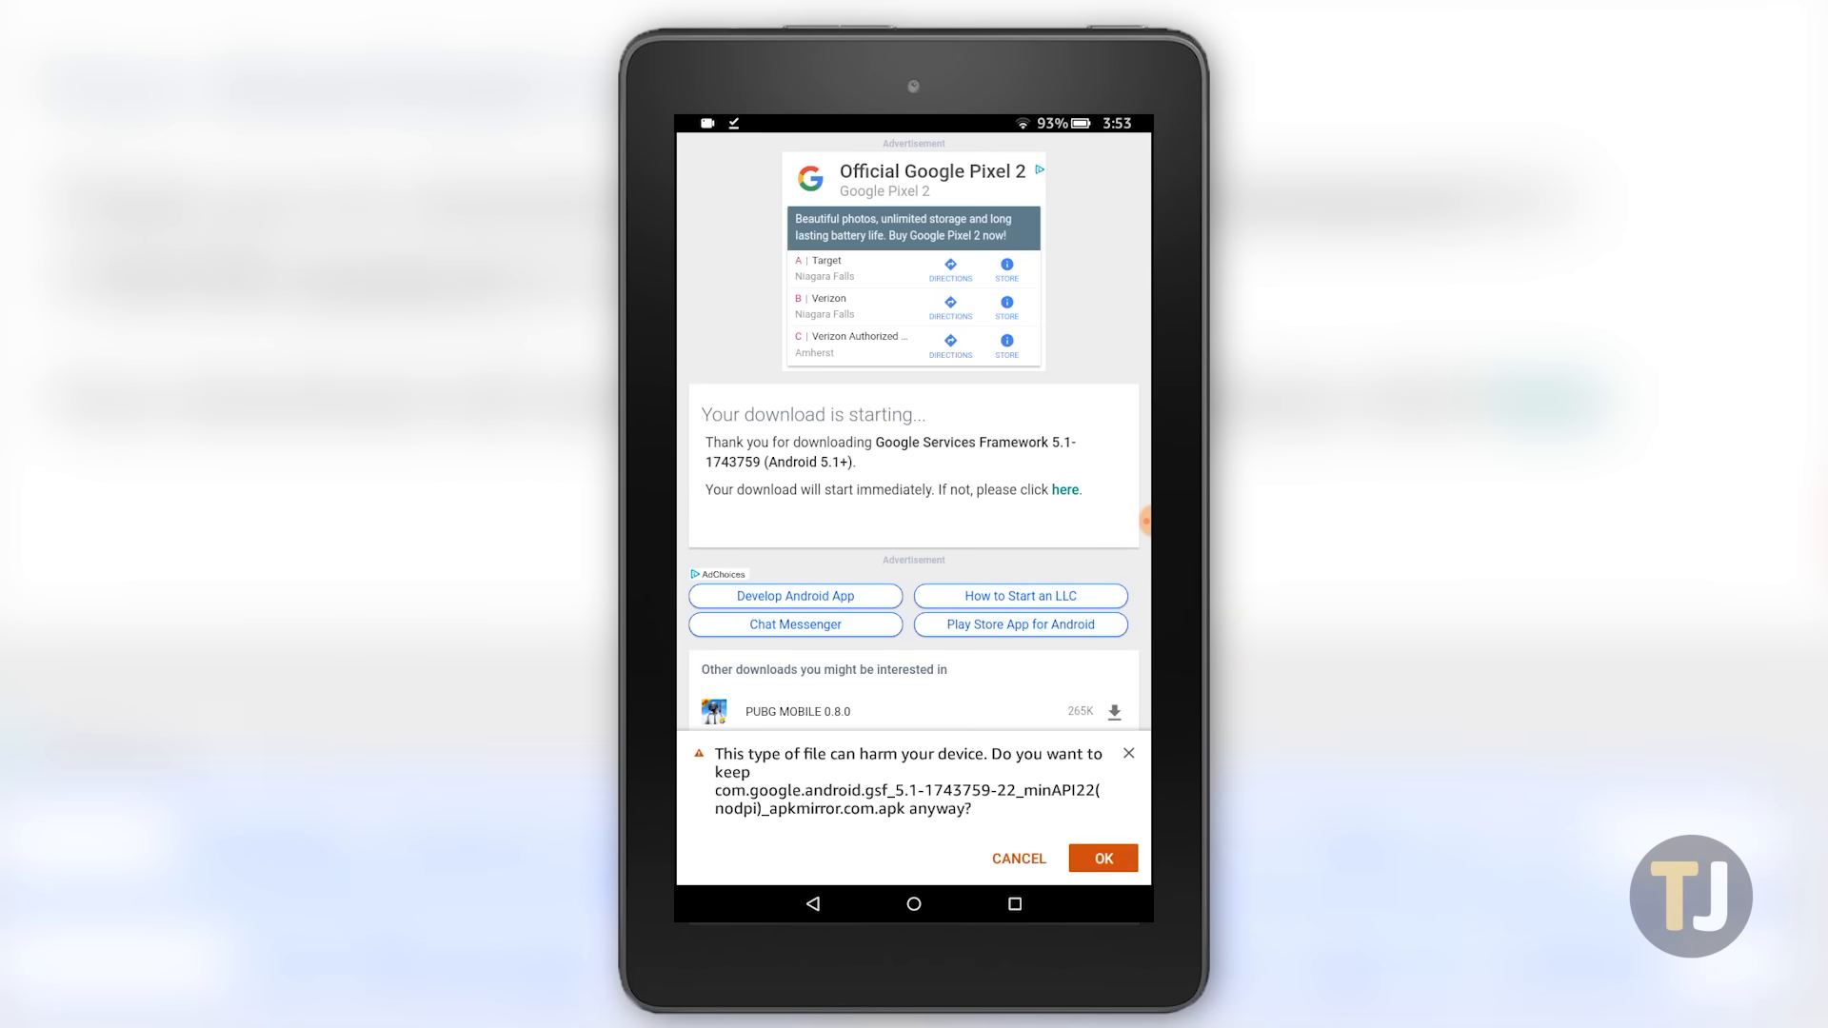
{"action": "left_click", "coordinate": [1100, 858]}
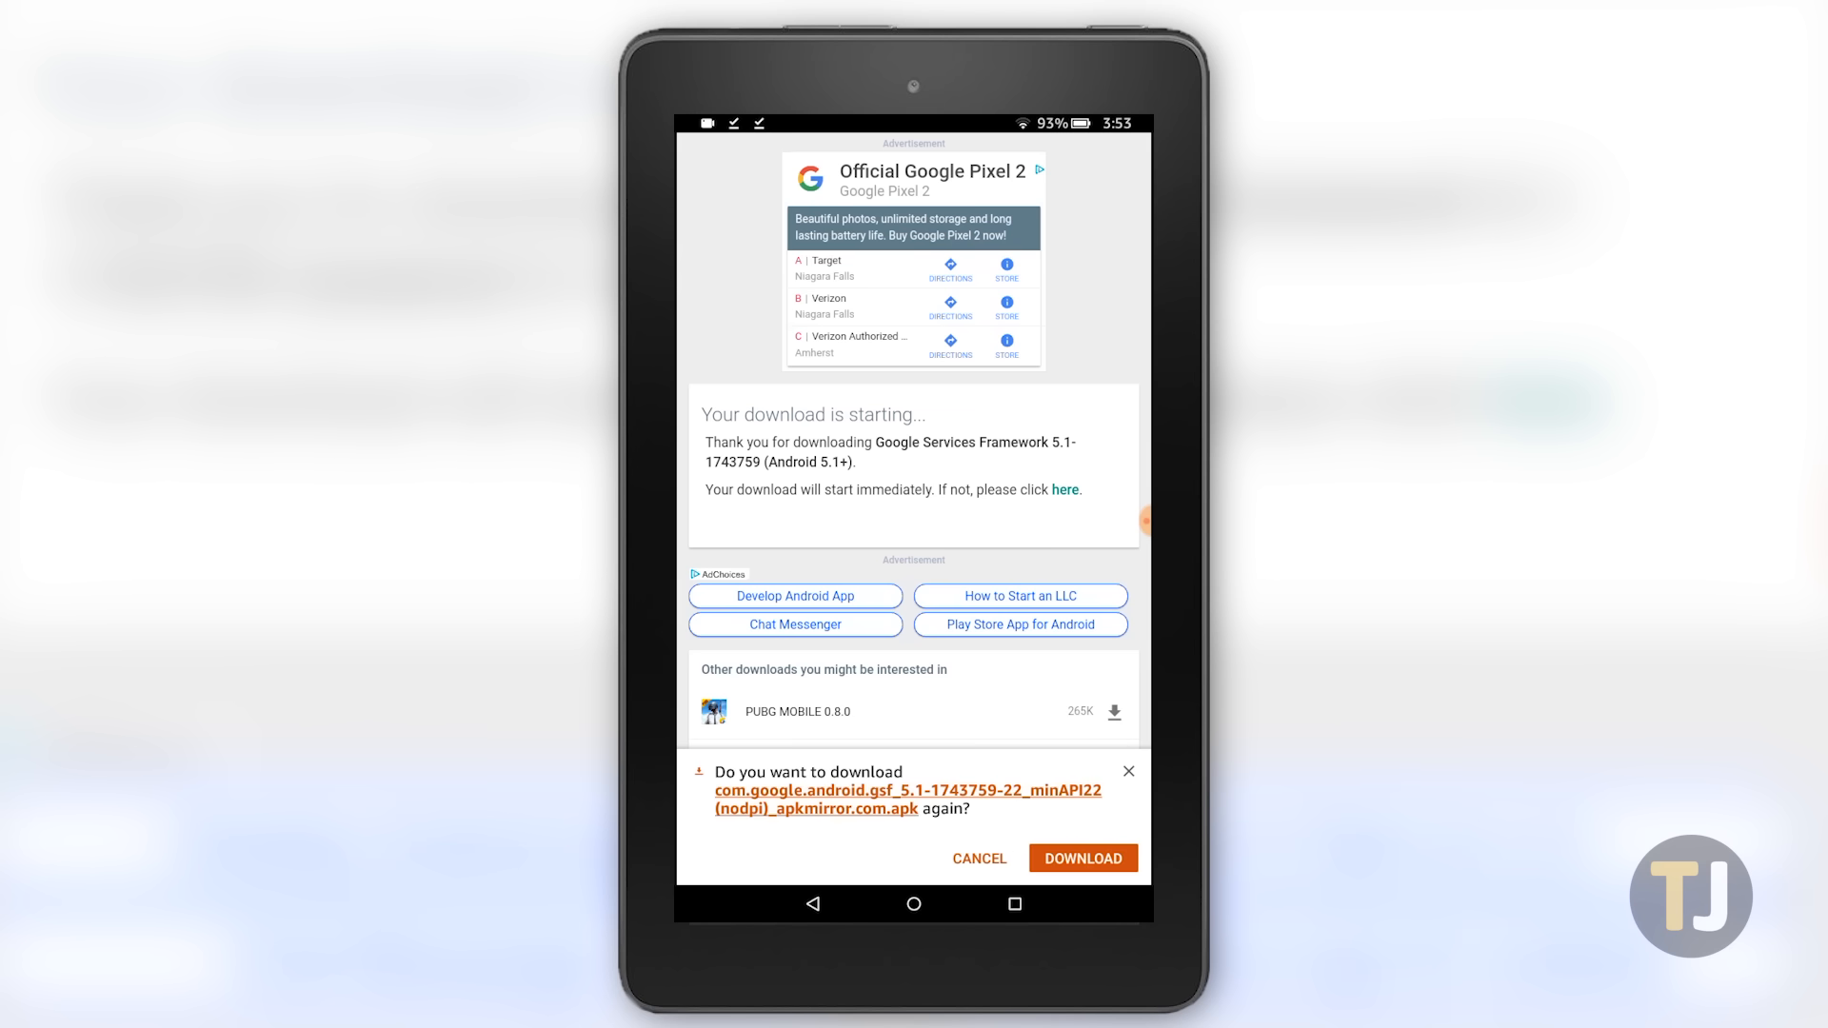
{"action": "left_click", "coordinate": [1080, 858]}
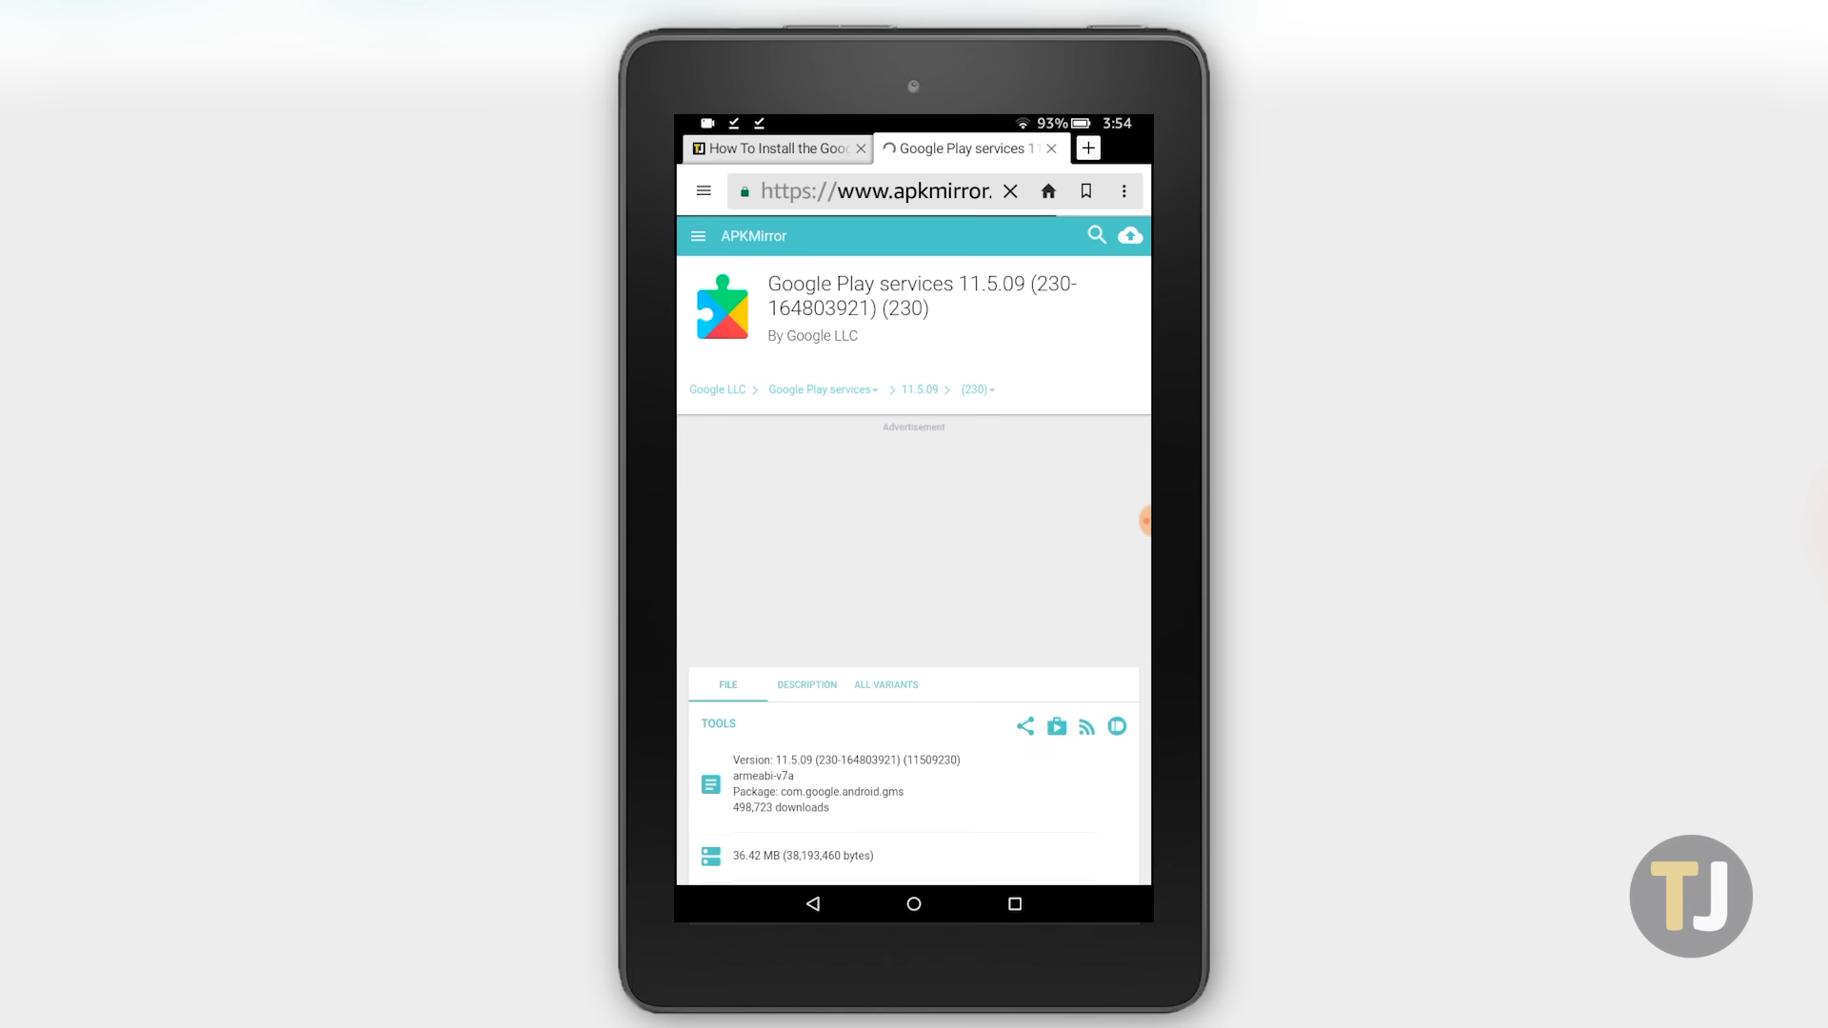
Keep the Google Play services 11.5.09 APK download despite the warning.
{"action": "scroll", "scroll_direction": "down", "scroll_amount": 3}
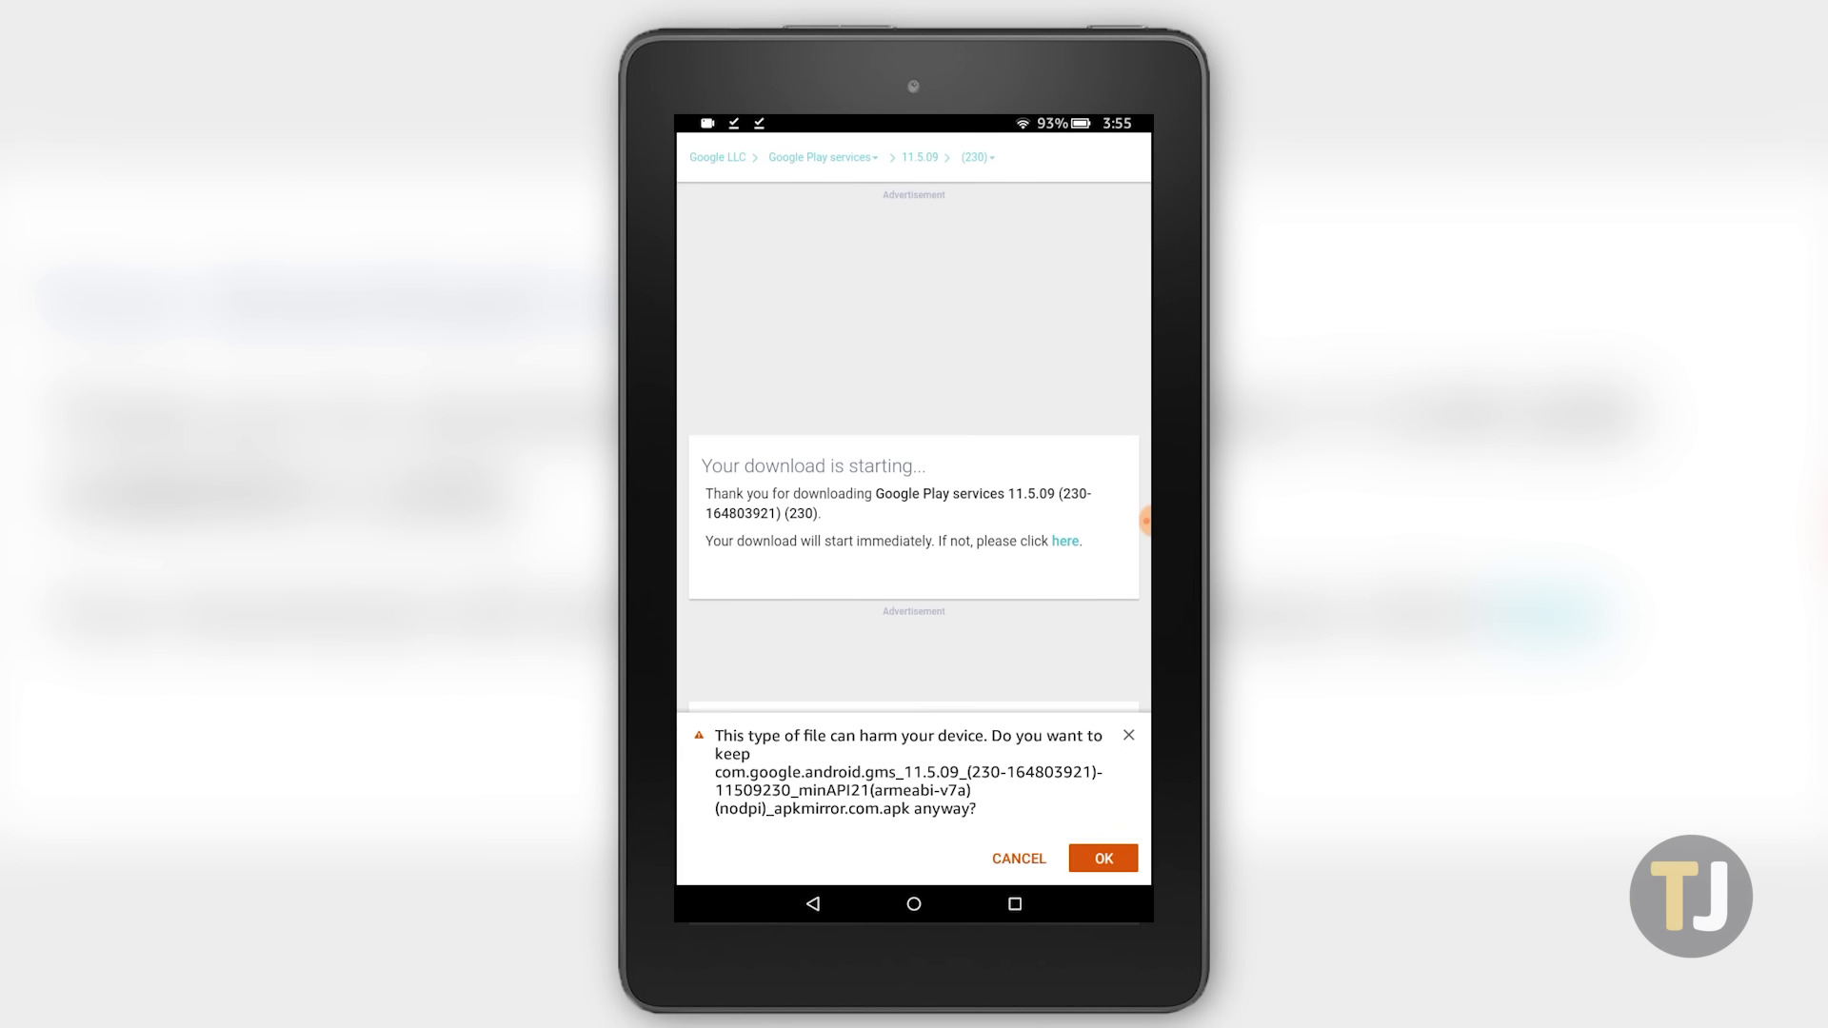
{"action": "left_click", "coordinate": [1101, 858]}
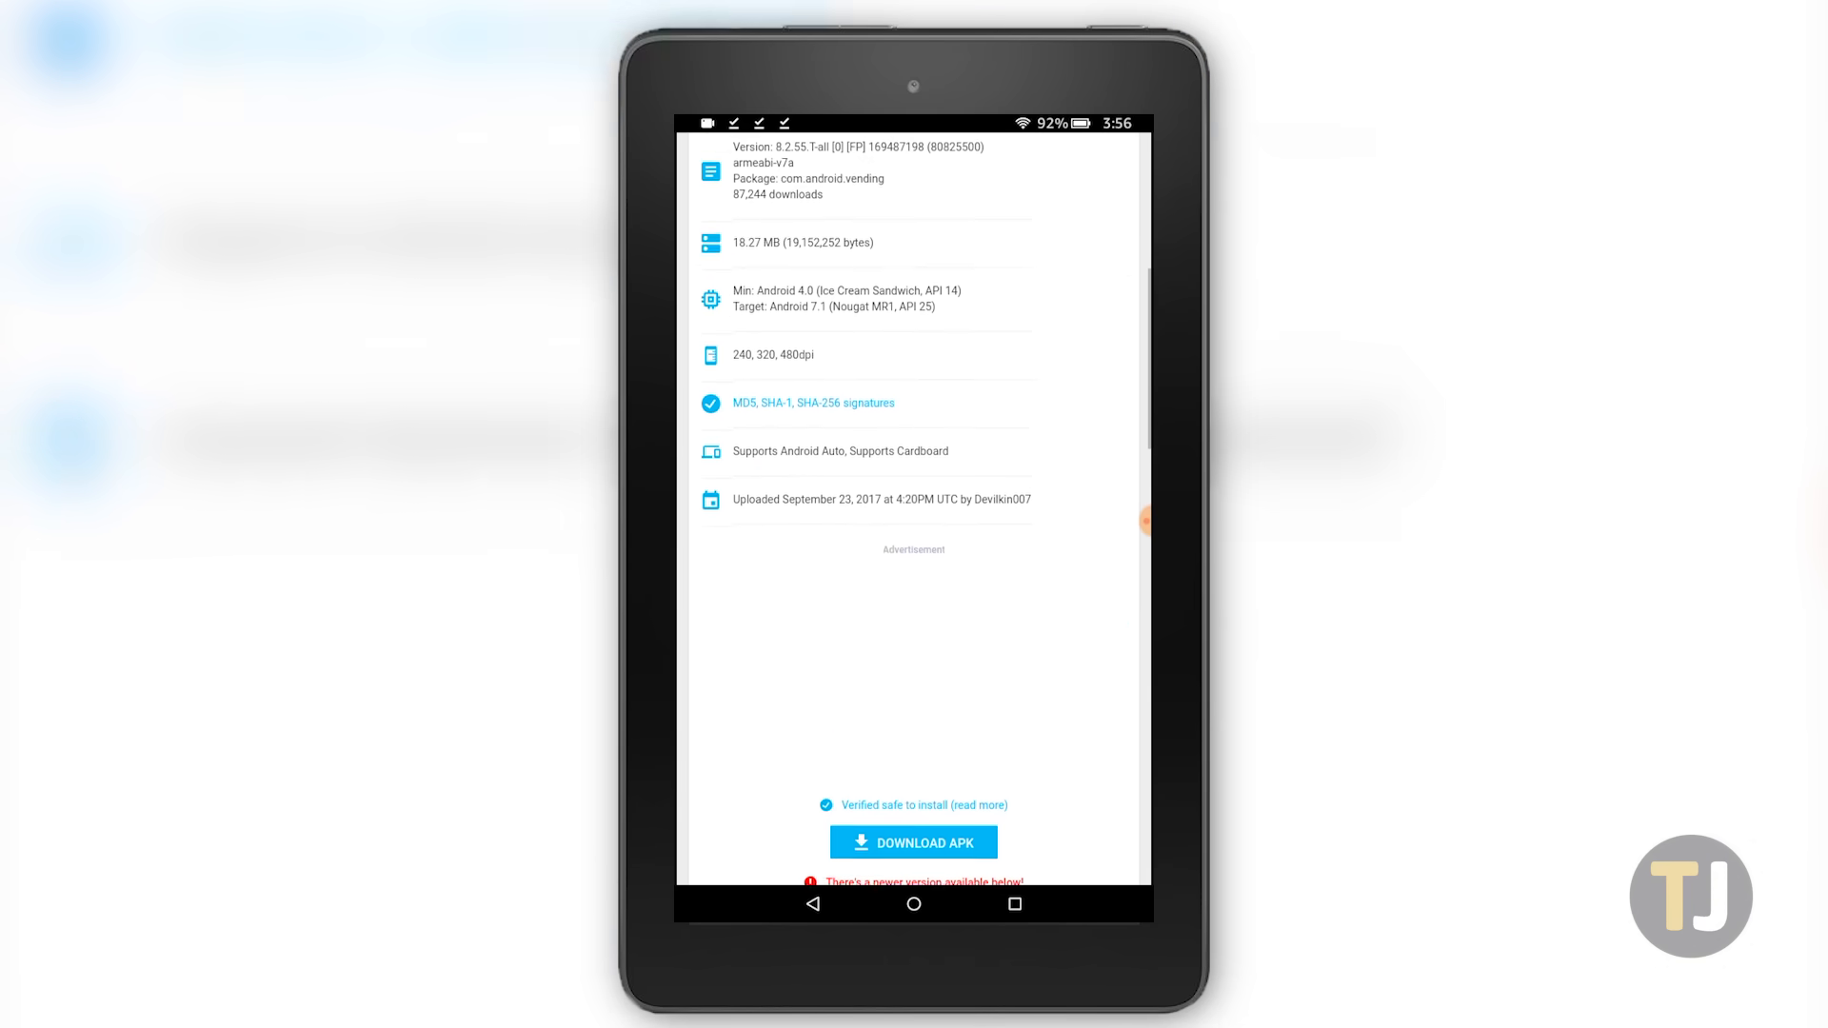
Scroll the Google Play Store 8.2.55 page past DOWNLOAD APK to the previous APKs list.
{"action": "scroll", "scroll_direction": "down", "scroll_amount": 3}
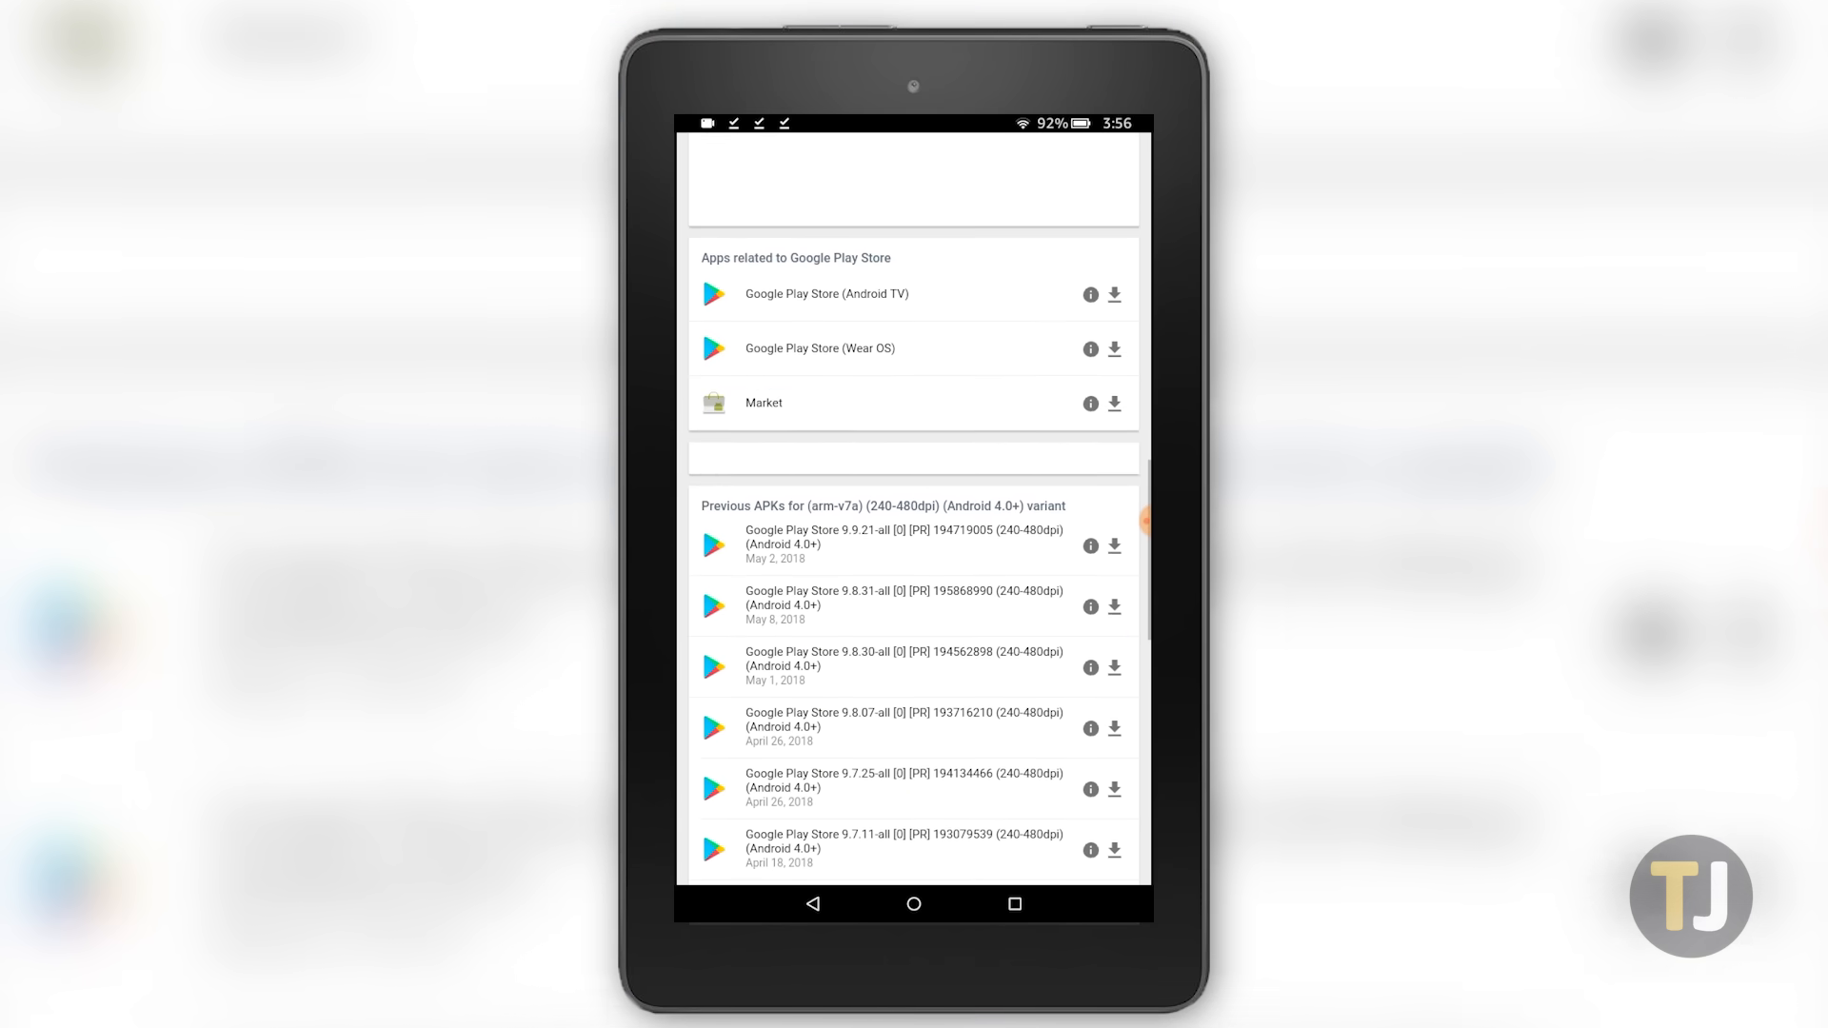
{"action": "scroll", "scroll_direction": "down", "scroll_amount": 3}
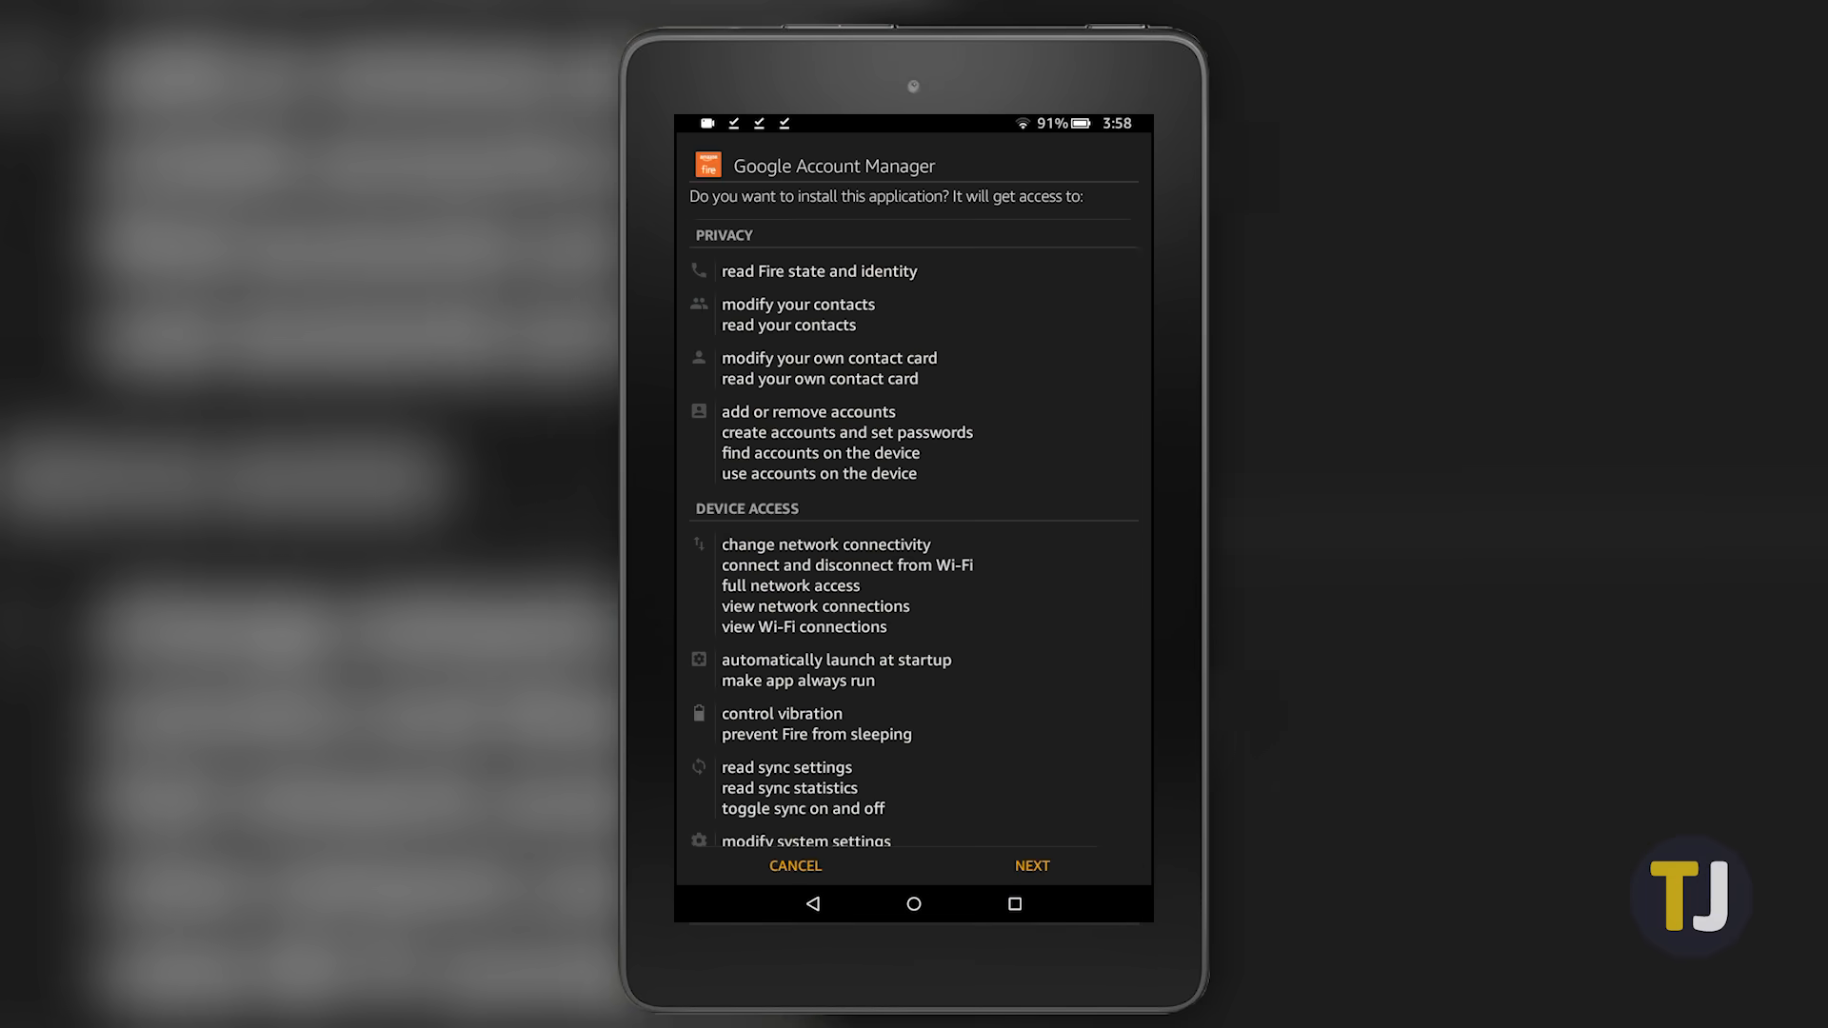
Accept the permissions screen to install Google Account Manager.
{"action": "left_click", "coordinate": [1031, 866]}
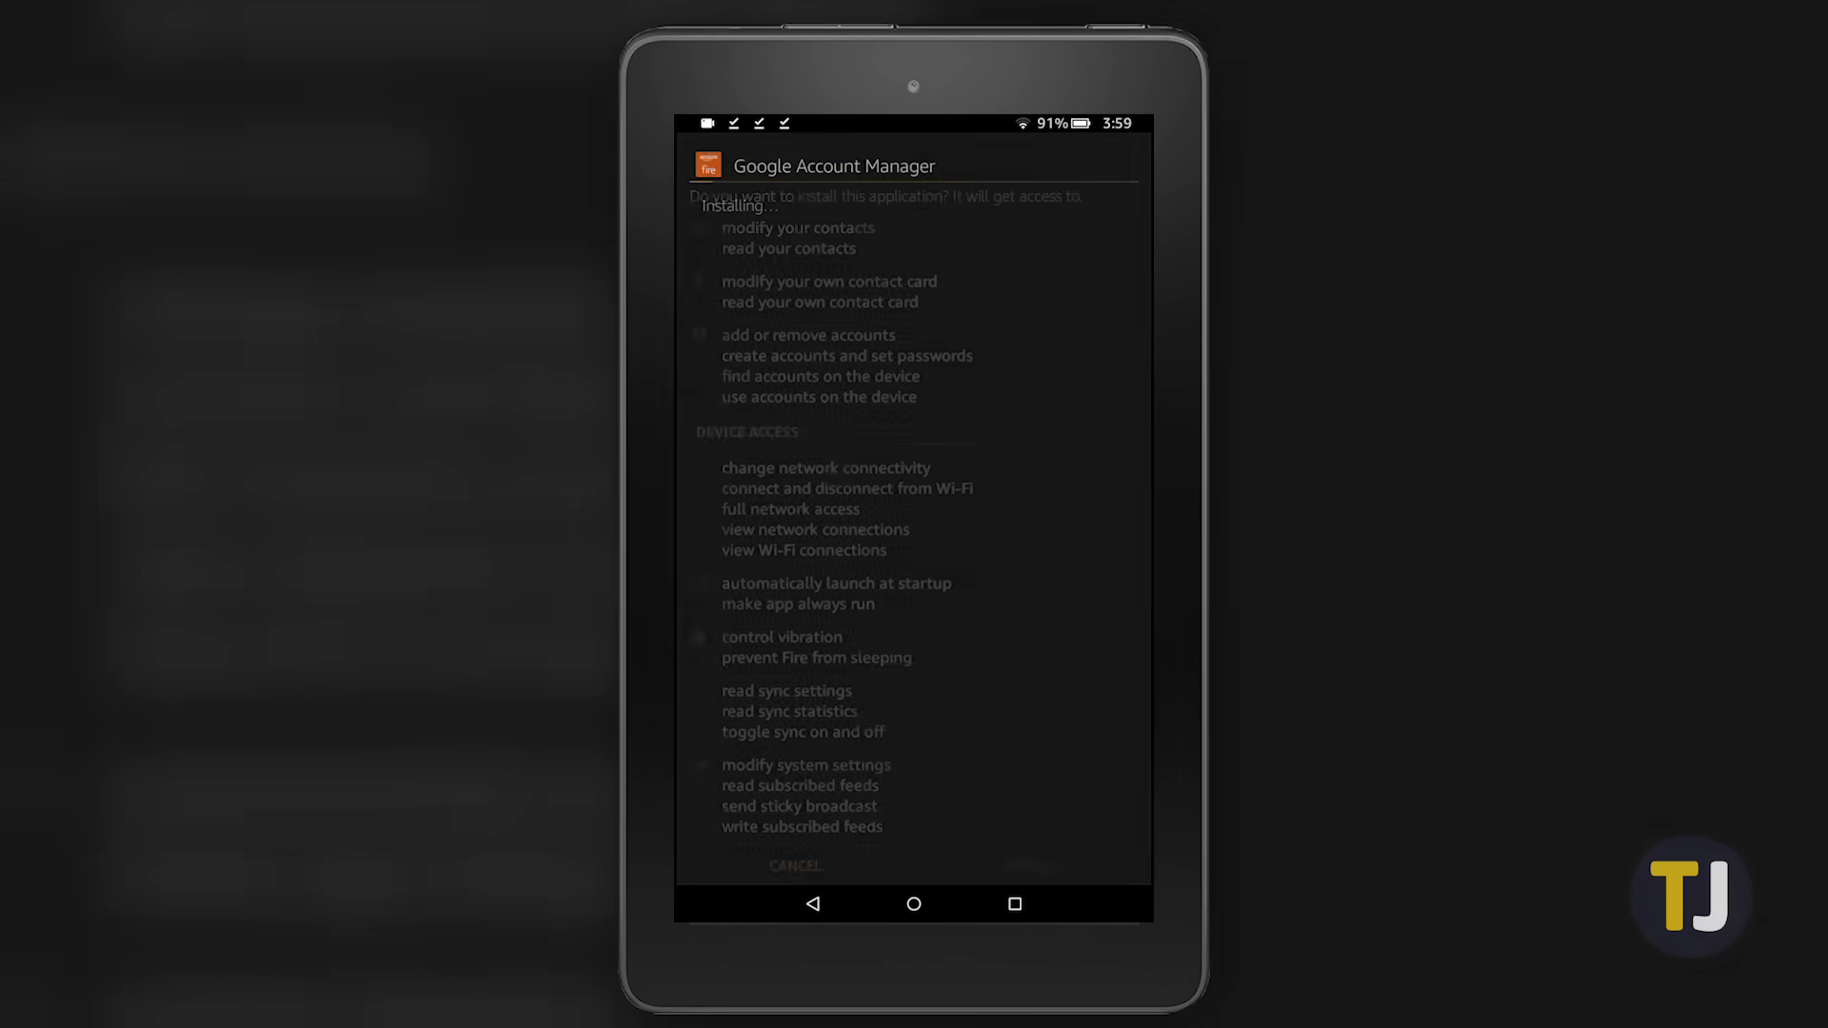
{"action": "left_click", "coordinate": [1023, 865]}
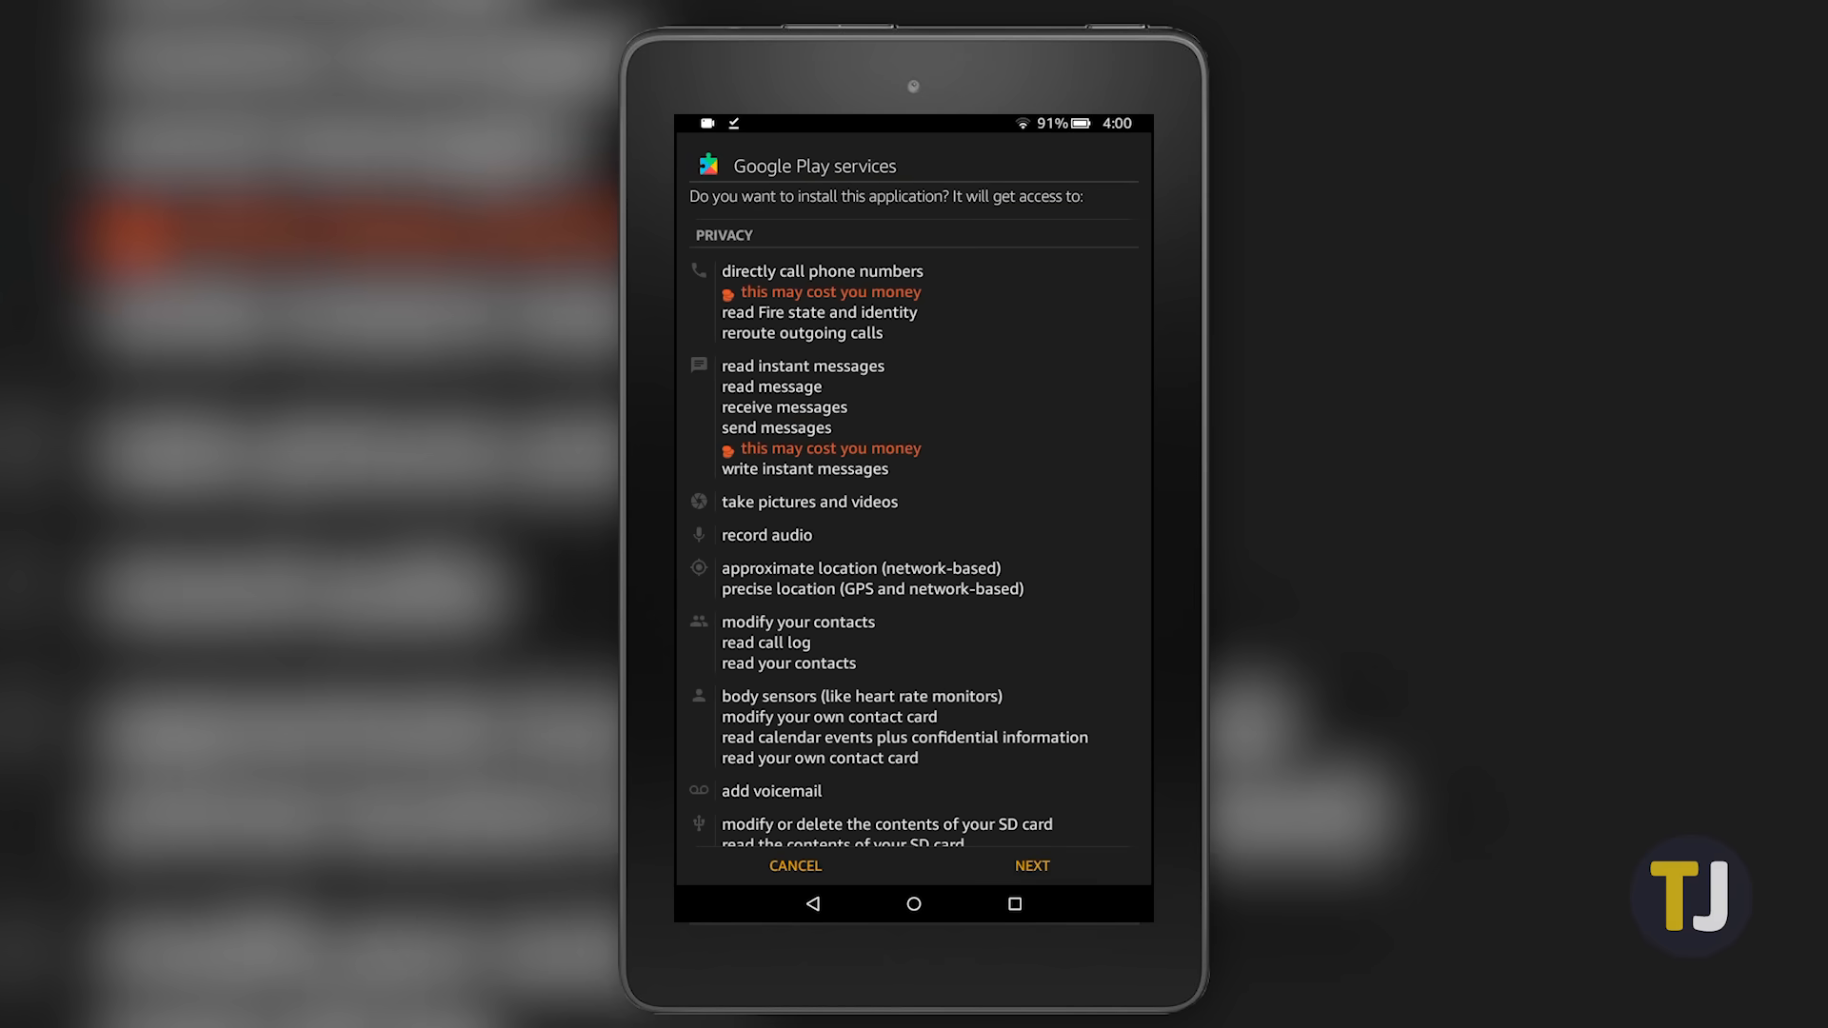
Get past the Google Play services permissions and install the Google Play Store APK.
{"action": "scroll", "scroll_direction": "down", "scroll_amount": 3}
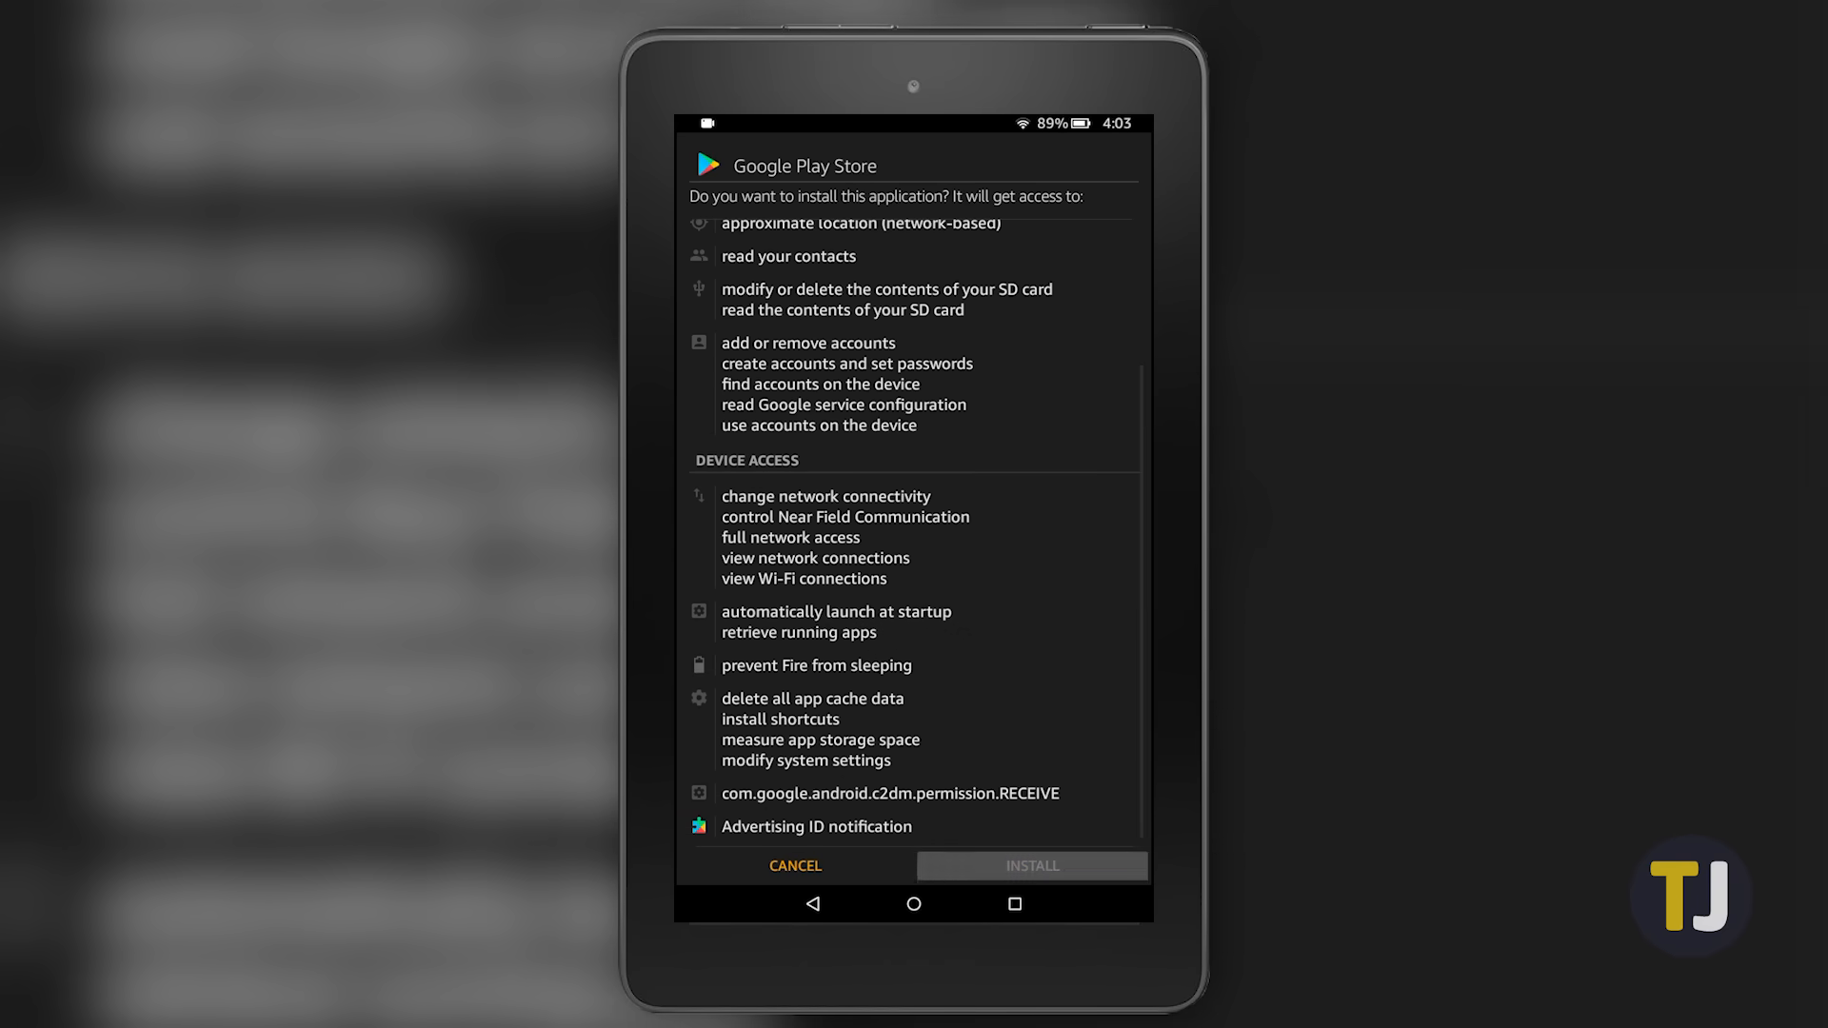
{"action": "left_click", "coordinate": [1029, 865]}
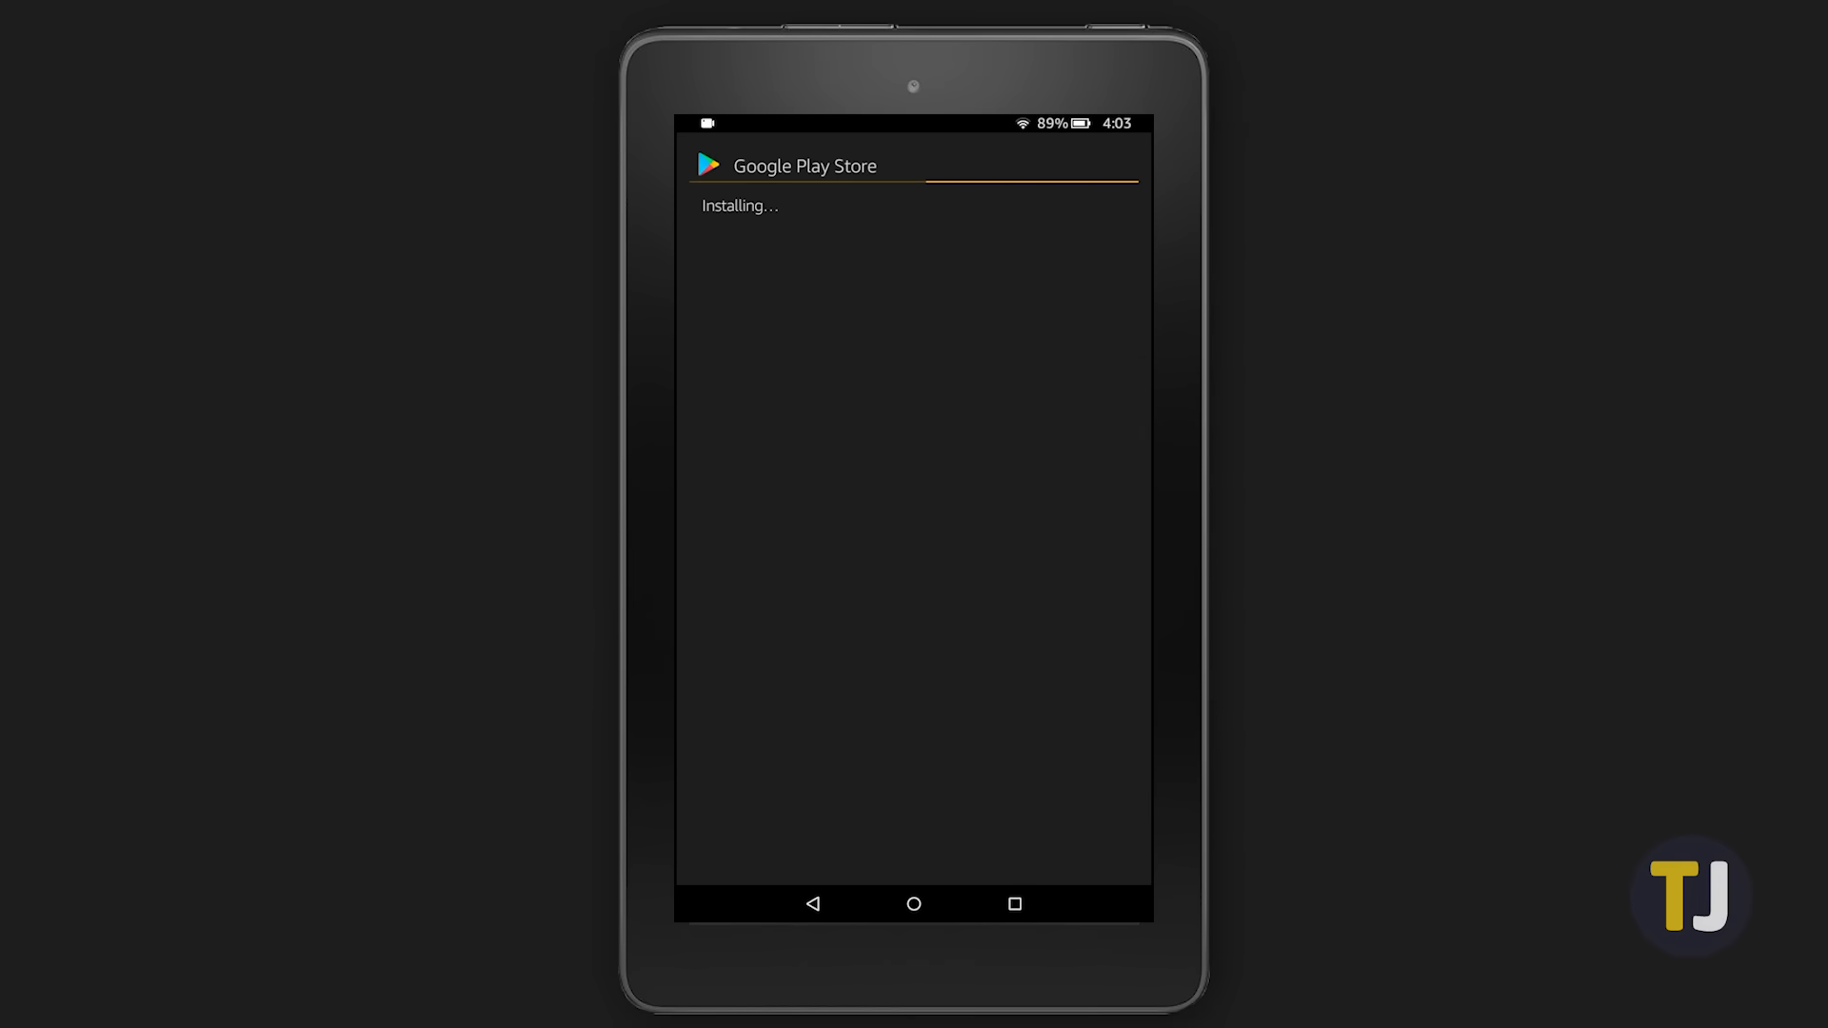